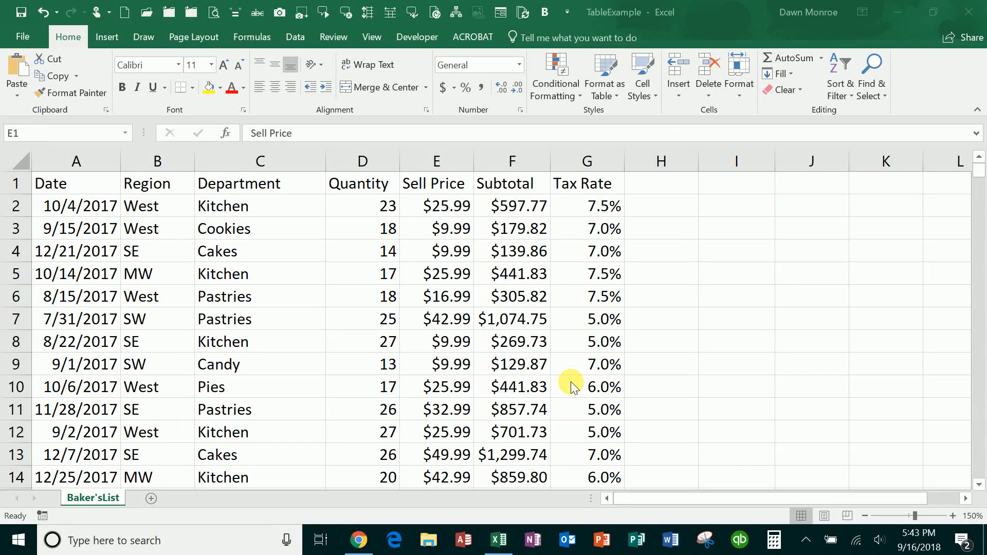
pyautogui.moveTo(421, 364)
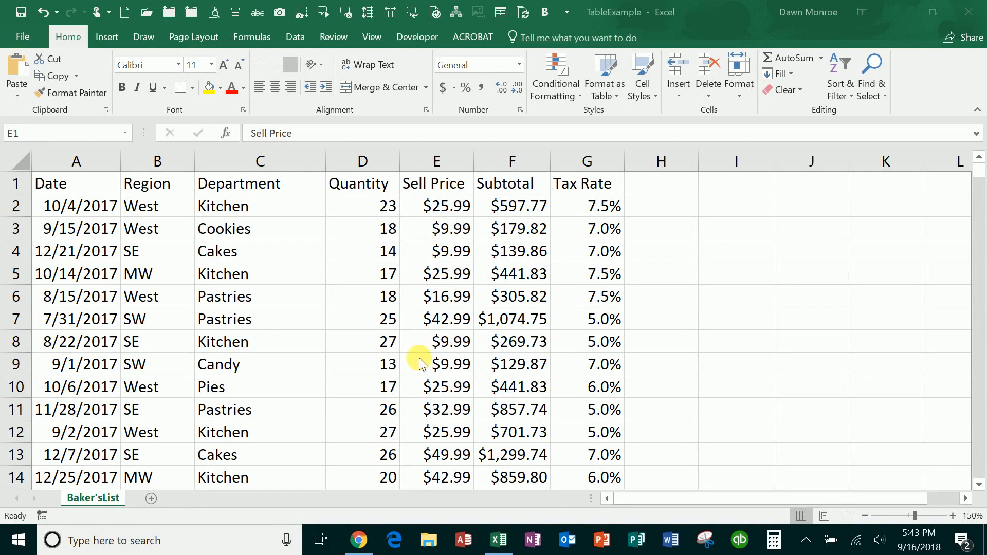
pyautogui.moveTo(246, 341)
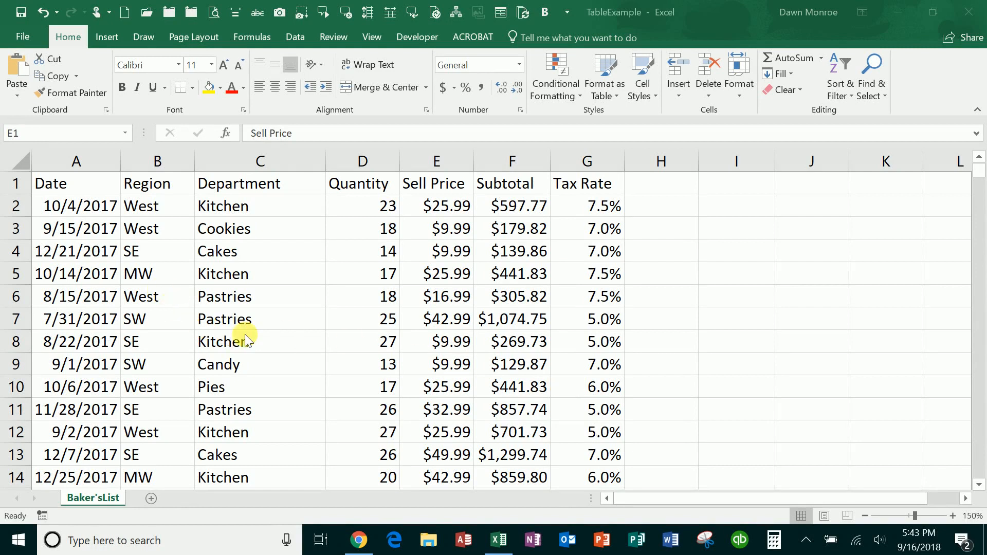
pyautogui.moveTo(248, 312)
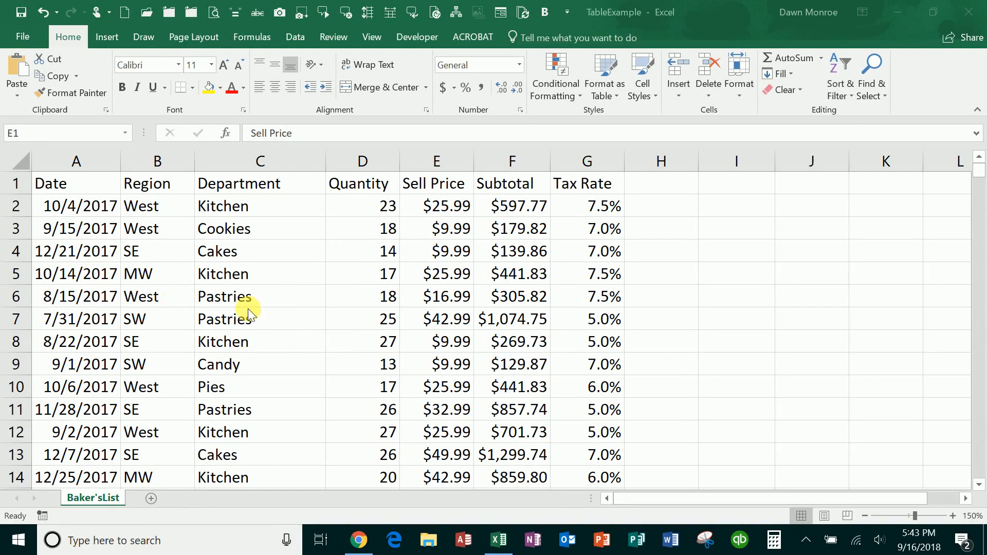
pyautogui.moveTo(82, 187)
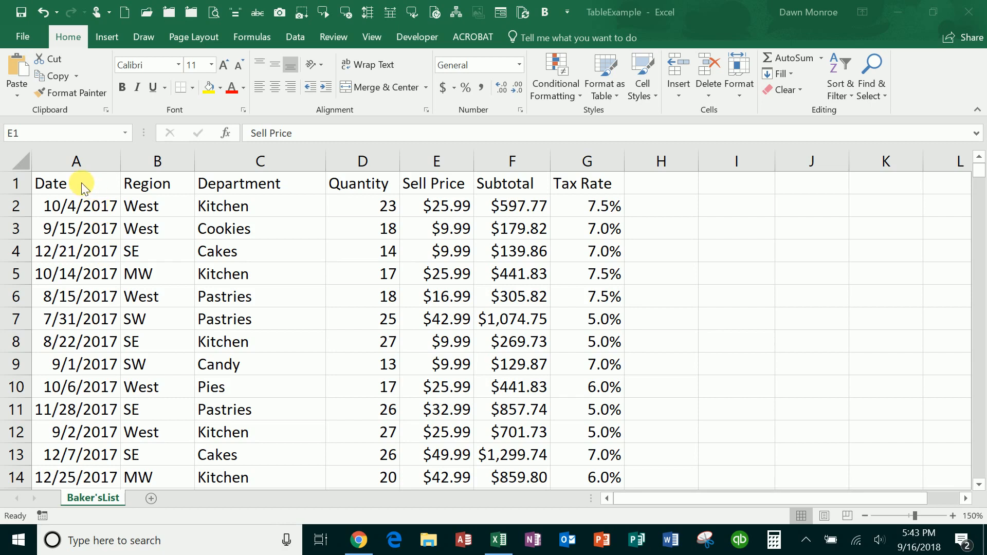
# Sort the sales rows by Date, first oldest to newest, then newest to oldest.
pyautogui.click(16, 182)
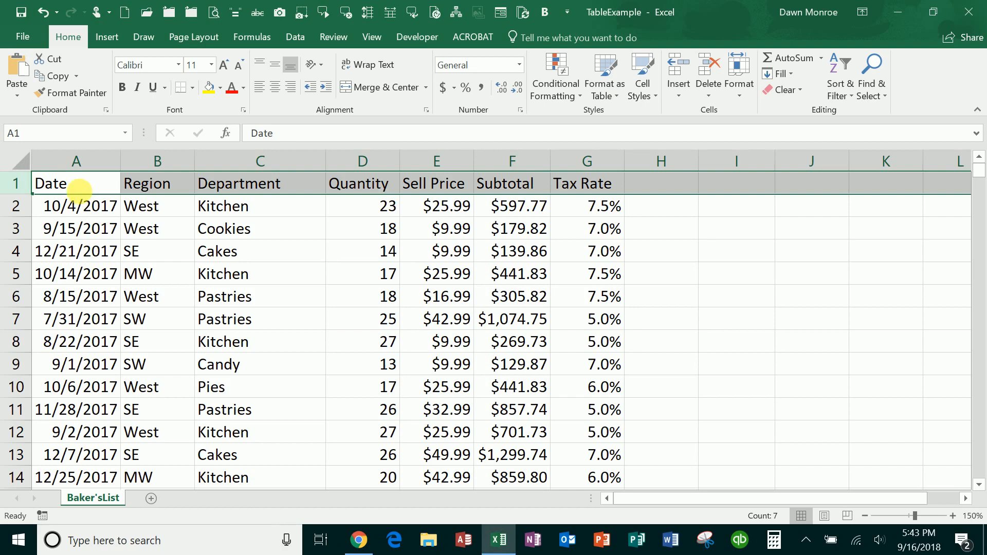
pyautogui.moveTo(494, 194)
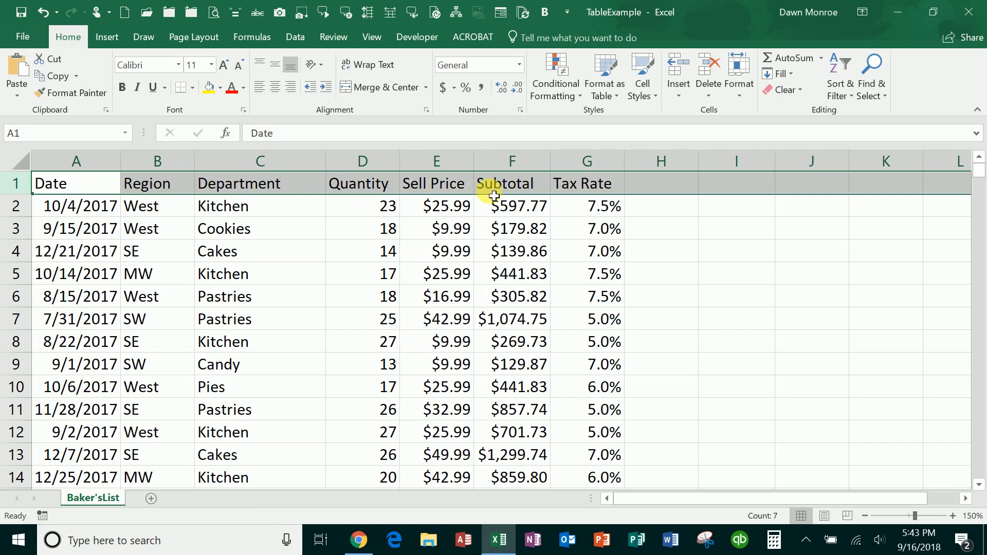
pyautogui.moveTo(405, 263)
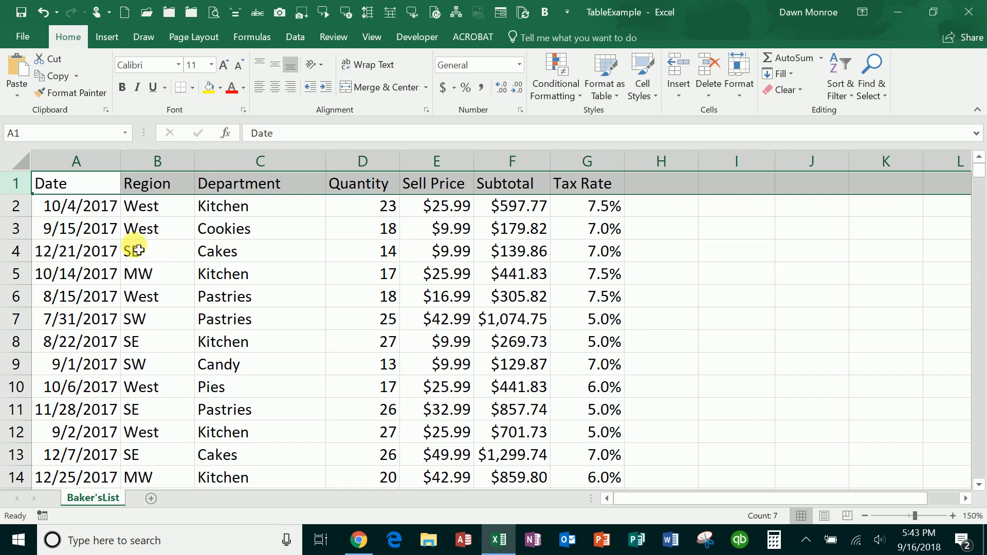
pyautogui.click(75, 228)
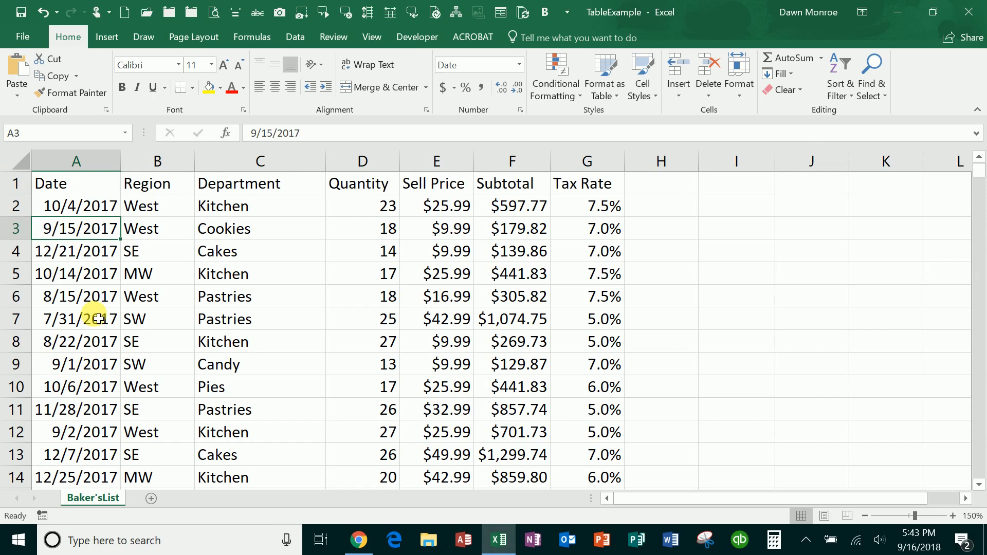
pyautogui.moveTo(136, 284)
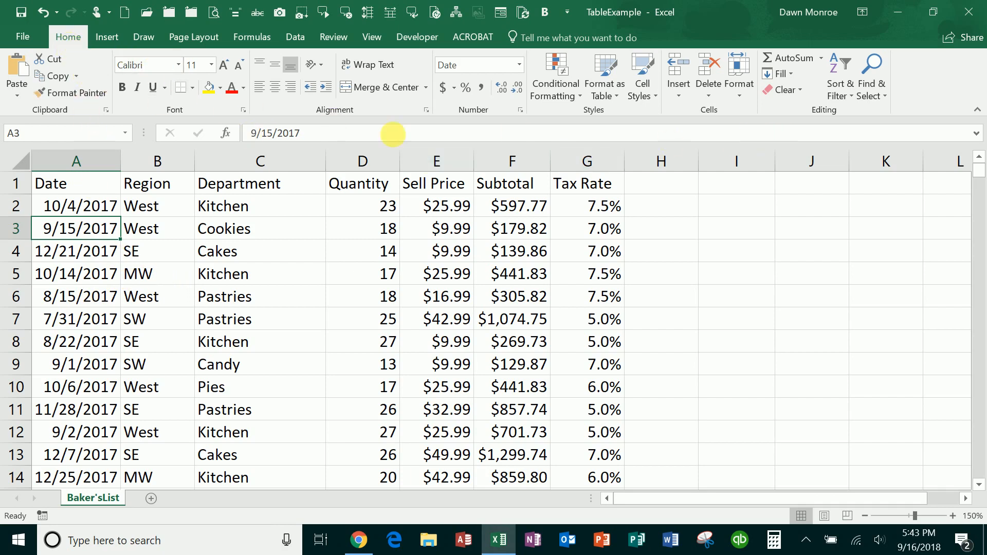
pyautogui.click(839, 77)
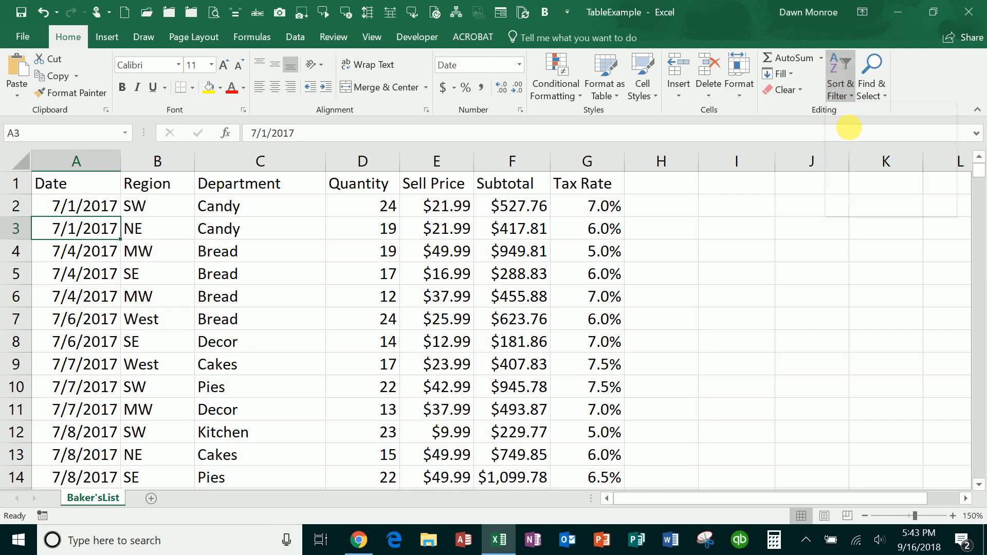
pyautogui.click(839, 75)
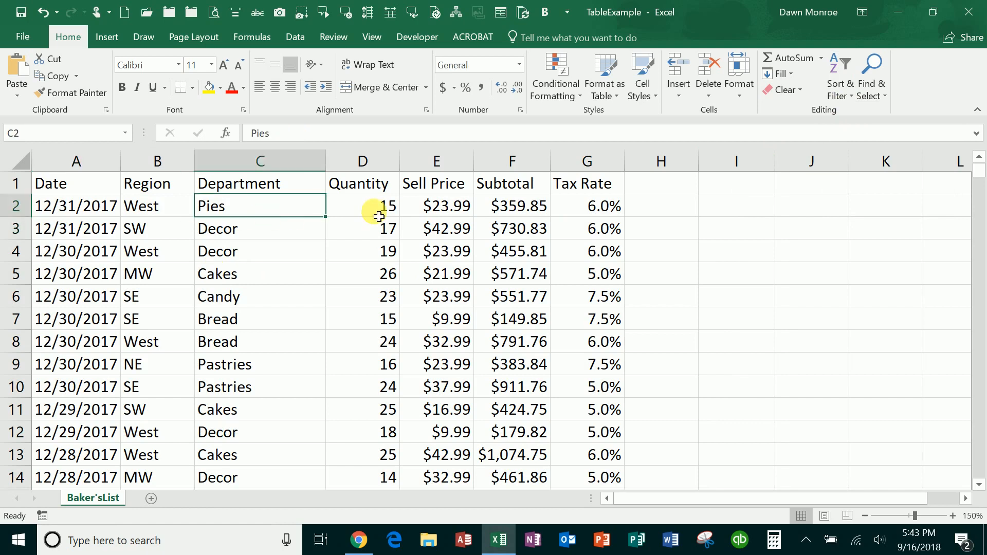
# Sort the rows by Subtotal from largest to smallest.
pyautogui.click(511, 206)
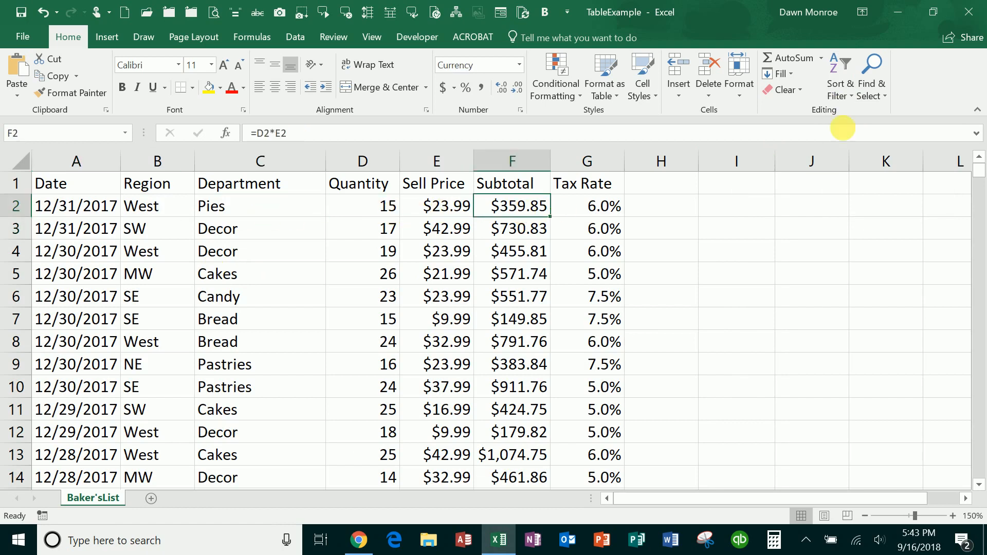
pyautogui.click(838, 75)
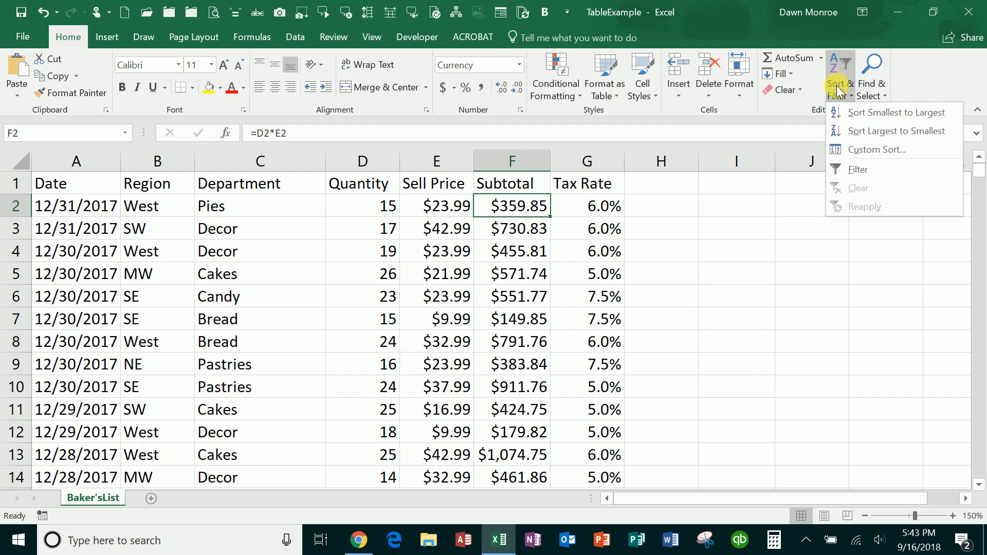
pyautogui.click(894, 131)
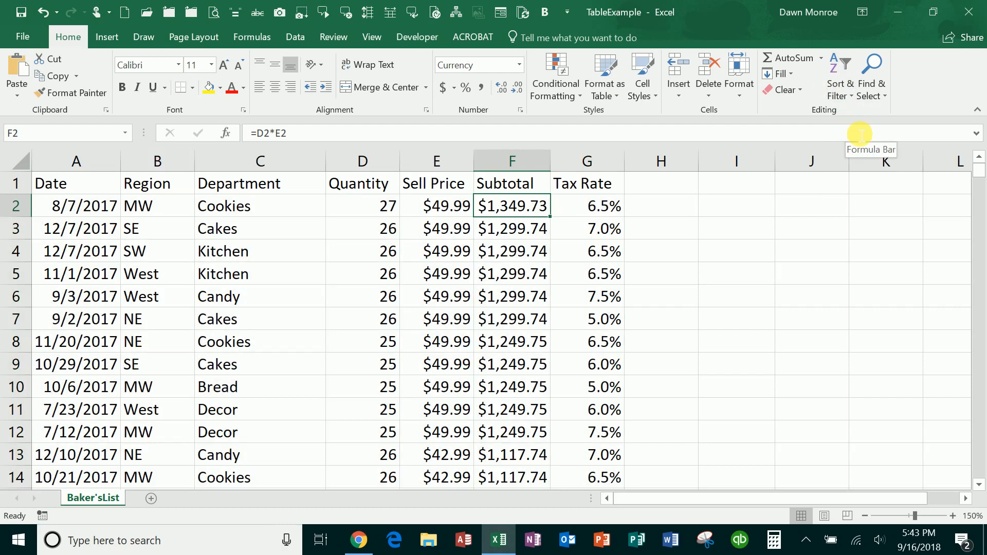
pyautogui.moveTo(839, 79)
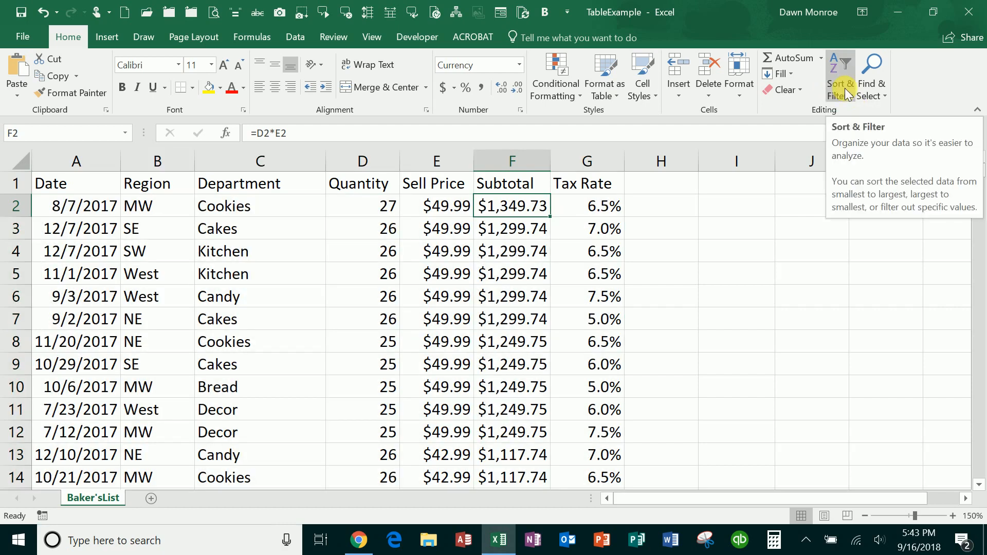
pyautogui.click(840, 75)
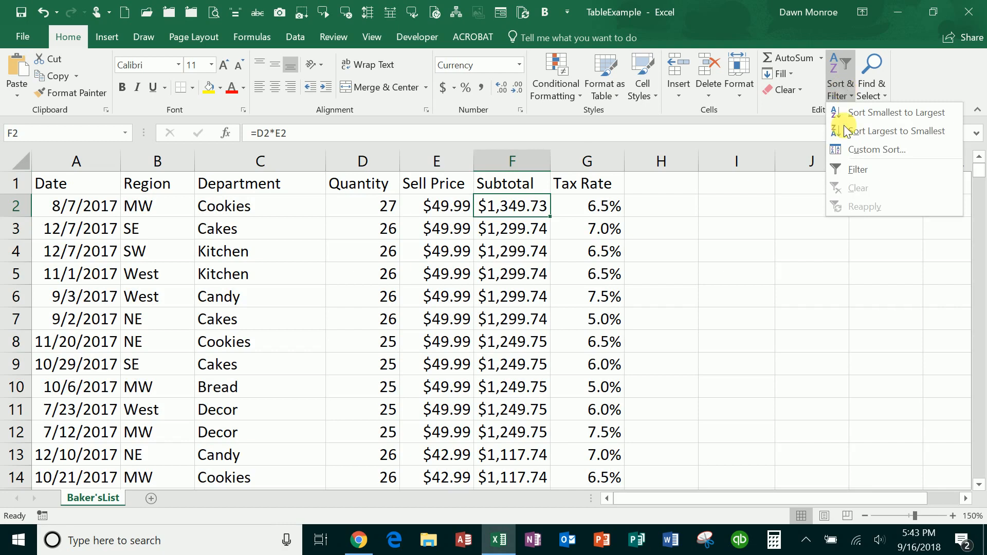
pyautogui.moveTo(856, 169)
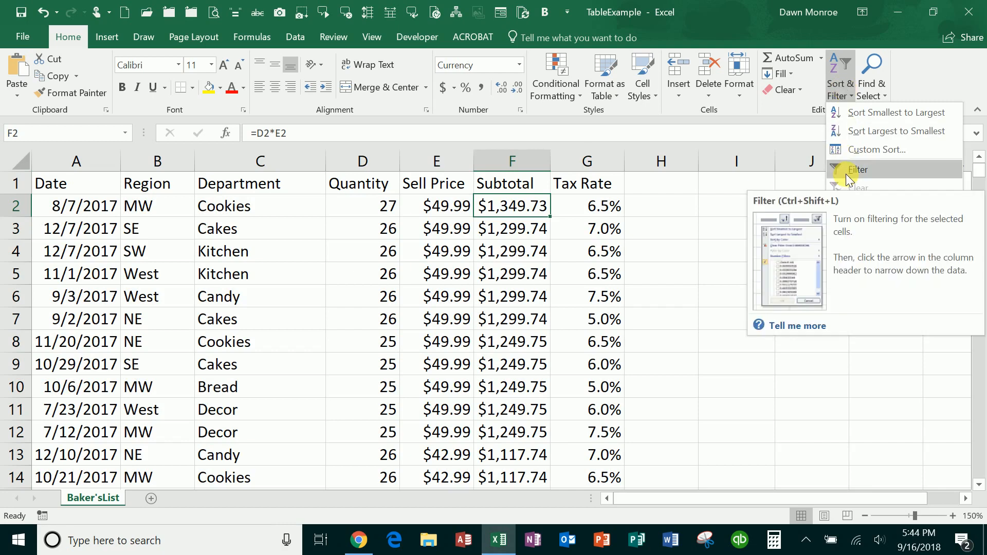
# Filter the Department column to show only the 37 Cakes records and review them.
pyautogui.click(856, 170)
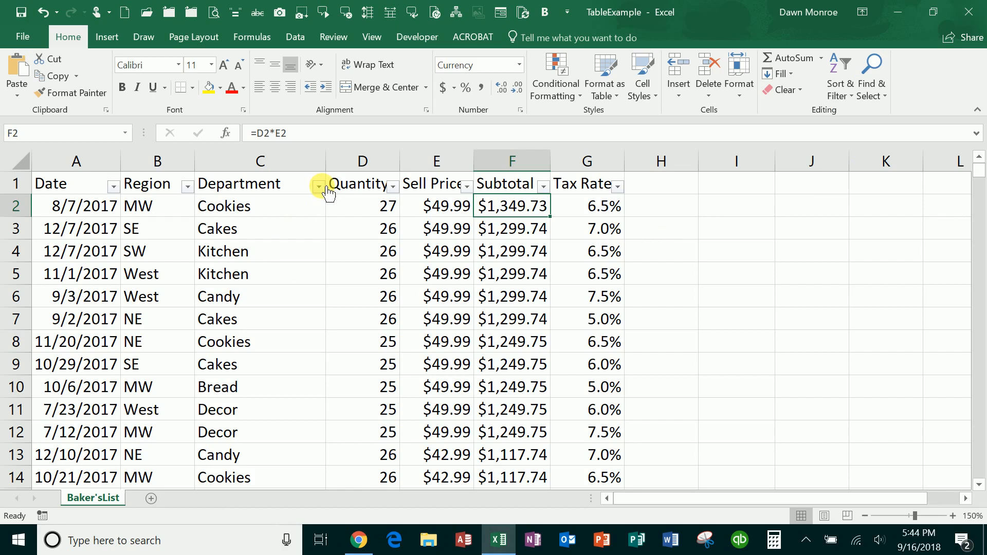
pyautogui.click(318, 188)
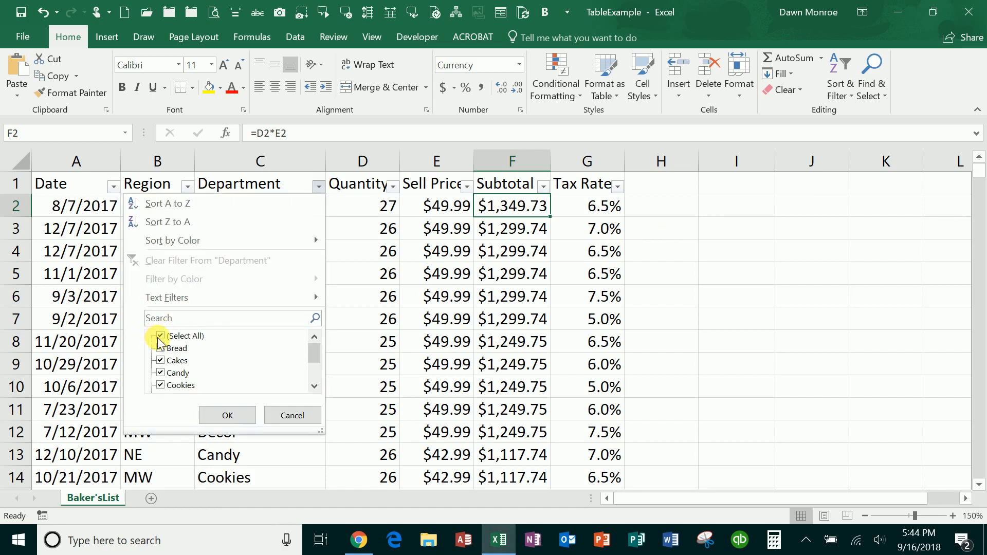
pyautogui.click(160, 335)
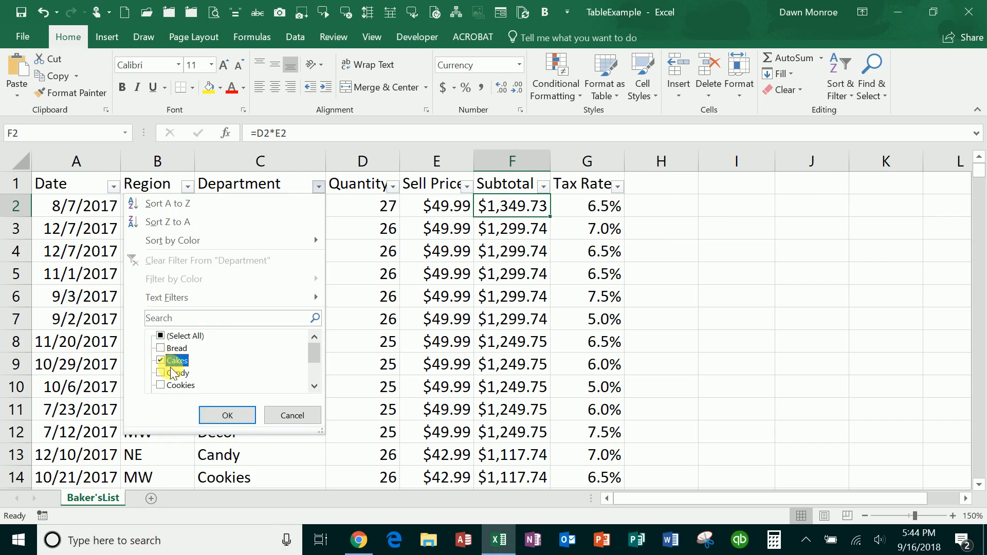
pyautogui.click(226, 414)
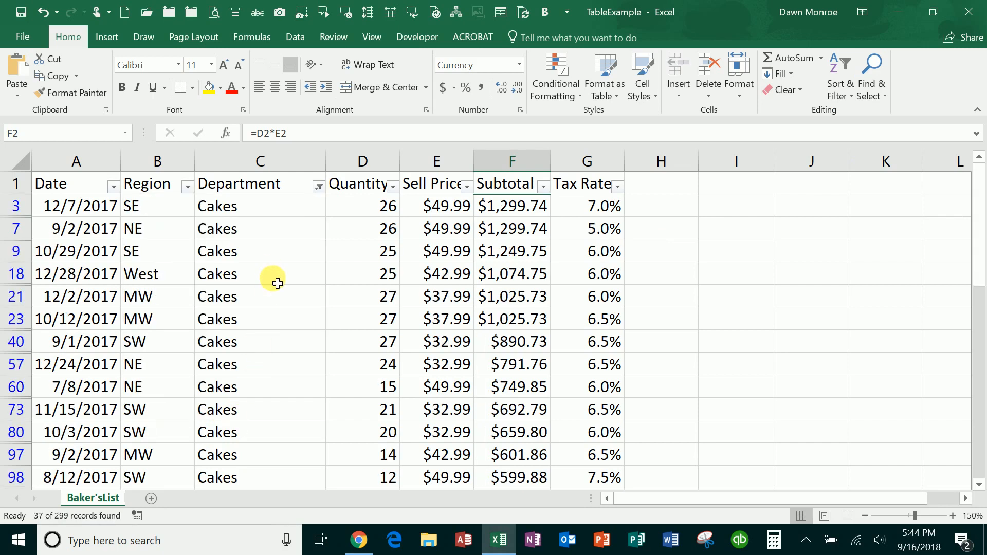
pyautogui.scroll(-3)
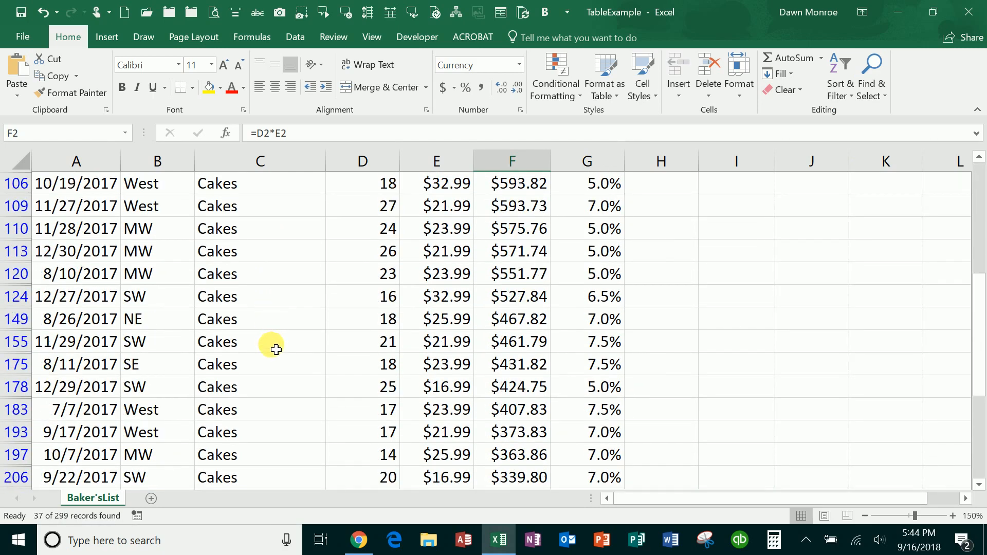
pyautogui.scroll(-3)
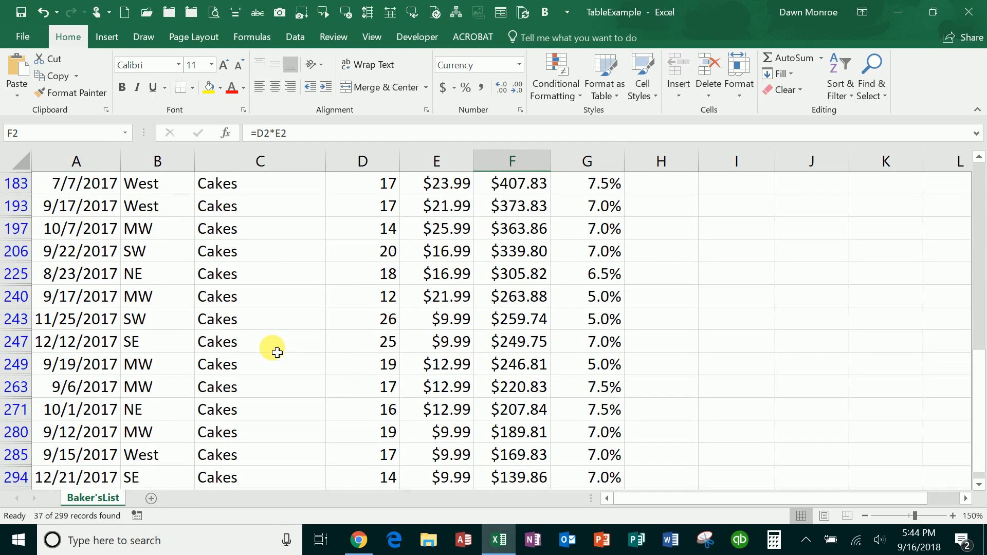
pyautogui.scroll(3)
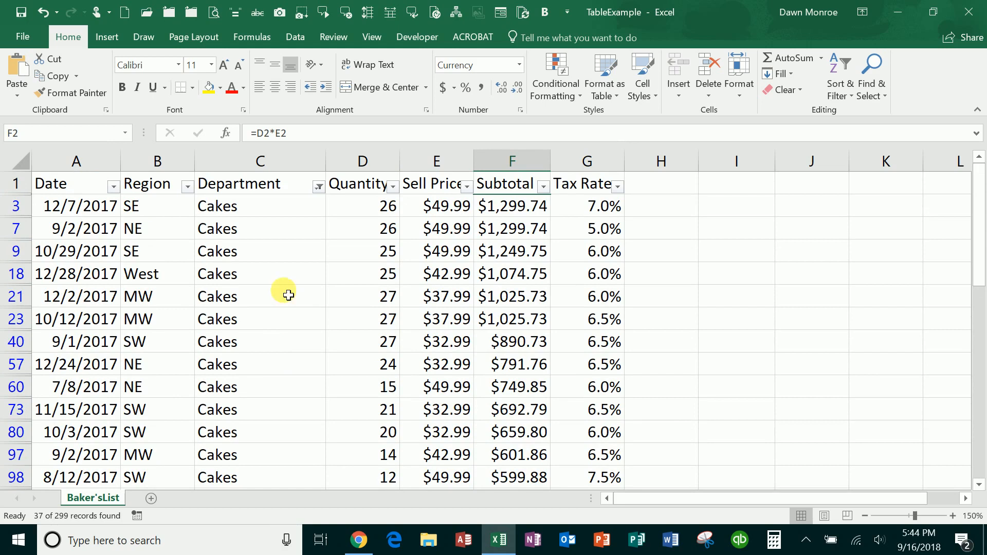
pyautogui.moveTo(317, 187)
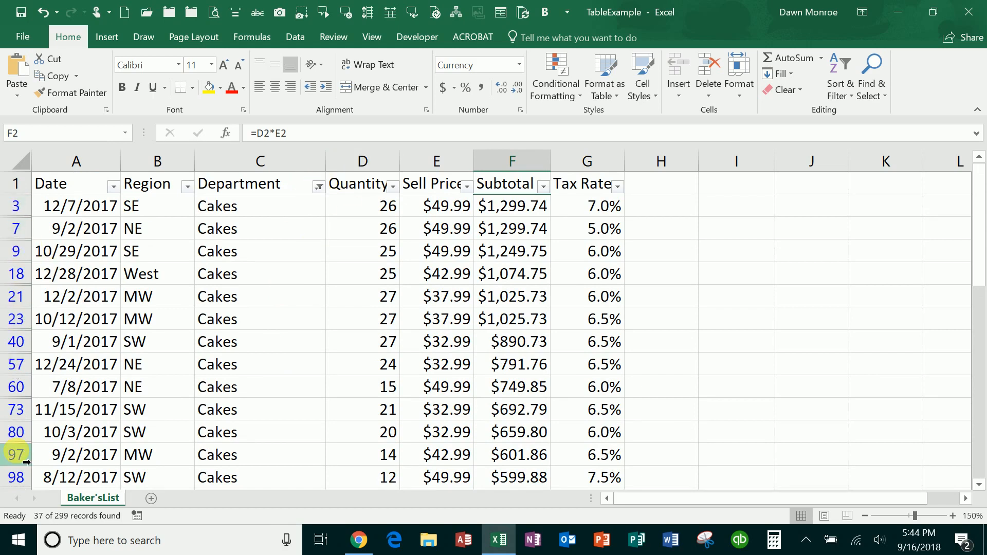
pyautogui.moveTo(607, 237)
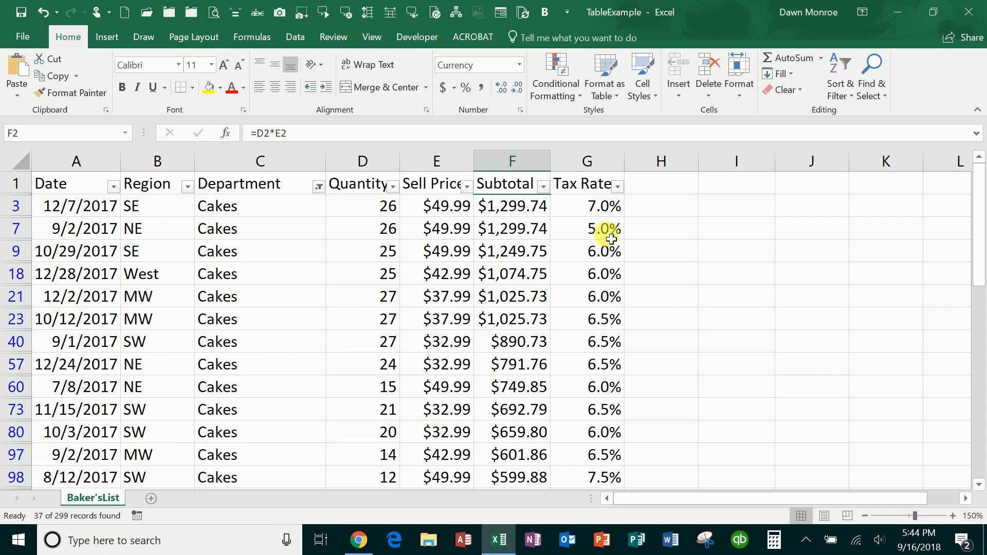
# Clear the Cakes filter and turn AutoFilter off so all rows show again.
pyautogui.click(839, 75)
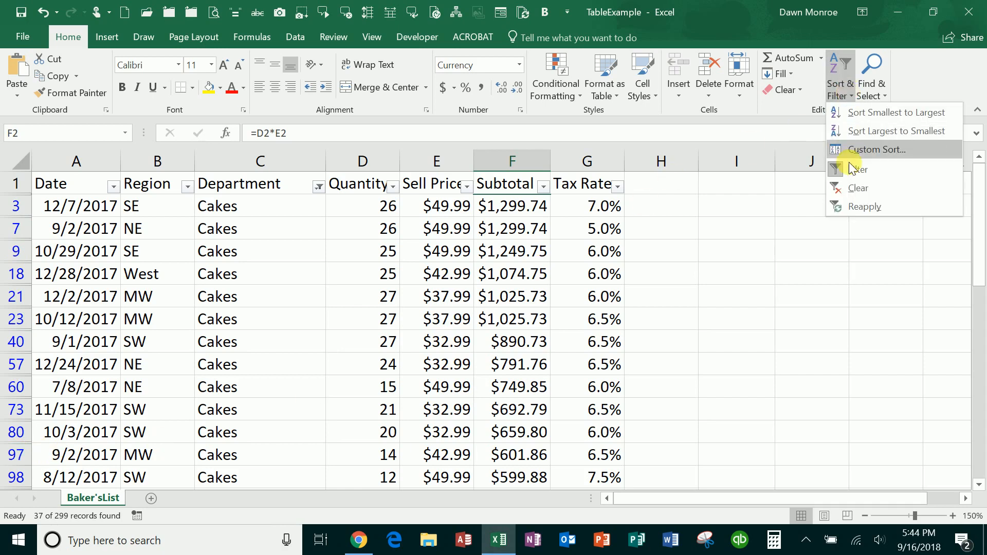
pyautogui.click(858, 187)
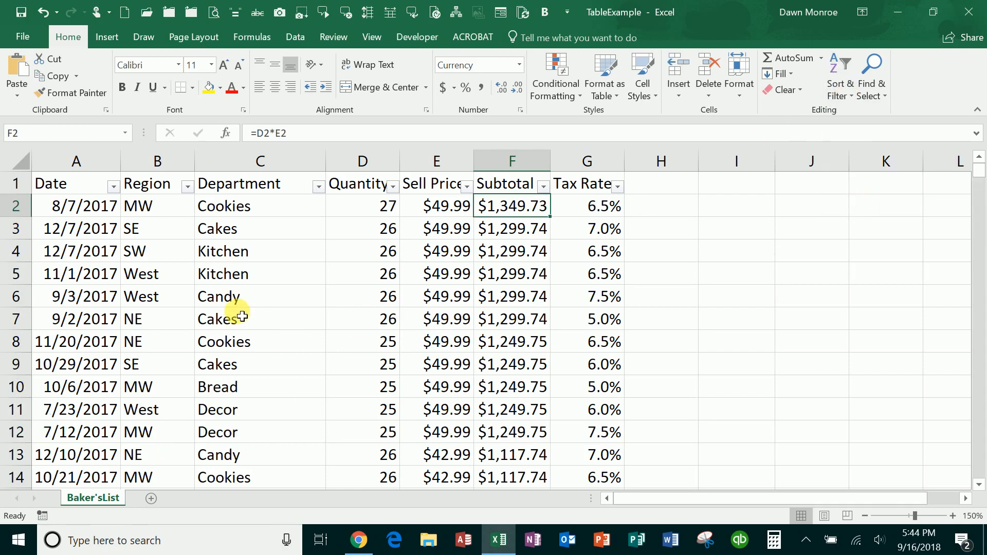
pyautogui.click(840, 75)
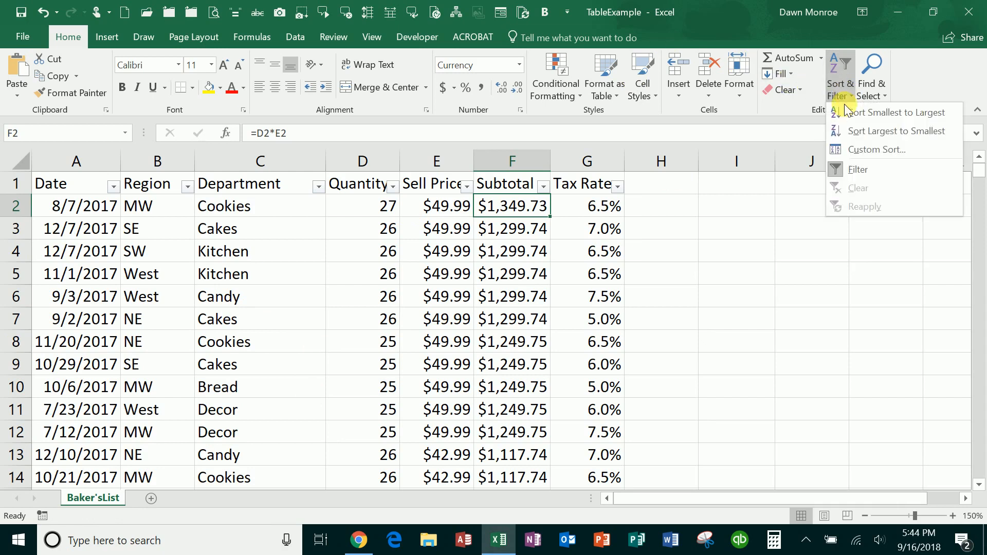
pyautogui.click(857, 170)
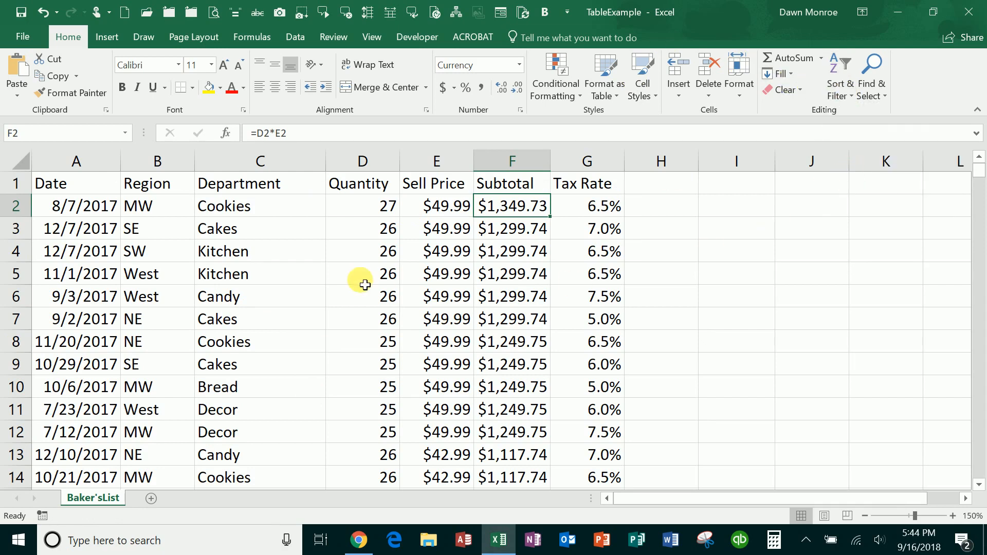
pyautogui.moveTo(115, 206)
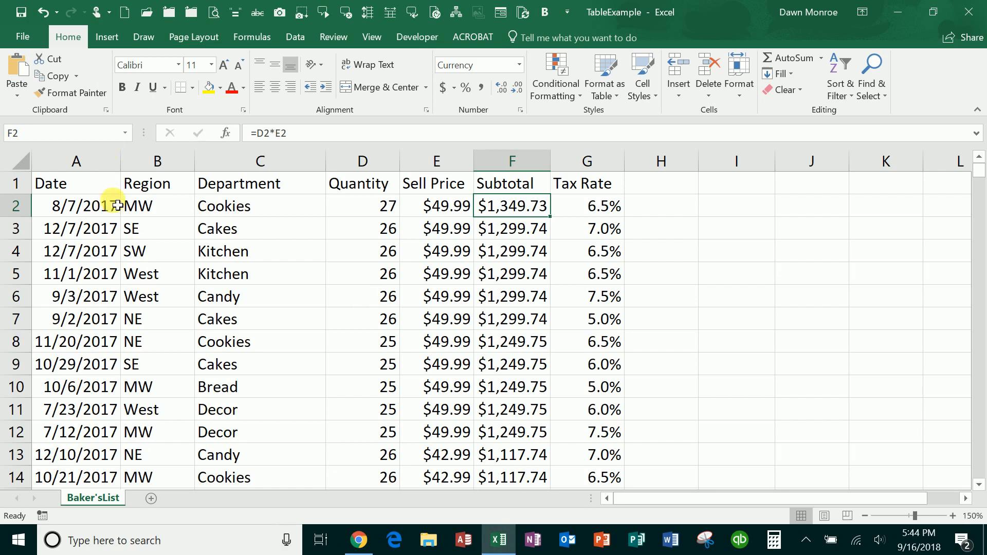
# Create a table from $A$1:$G$300 with the first row as headers.
pyautogui.click(106, 37)
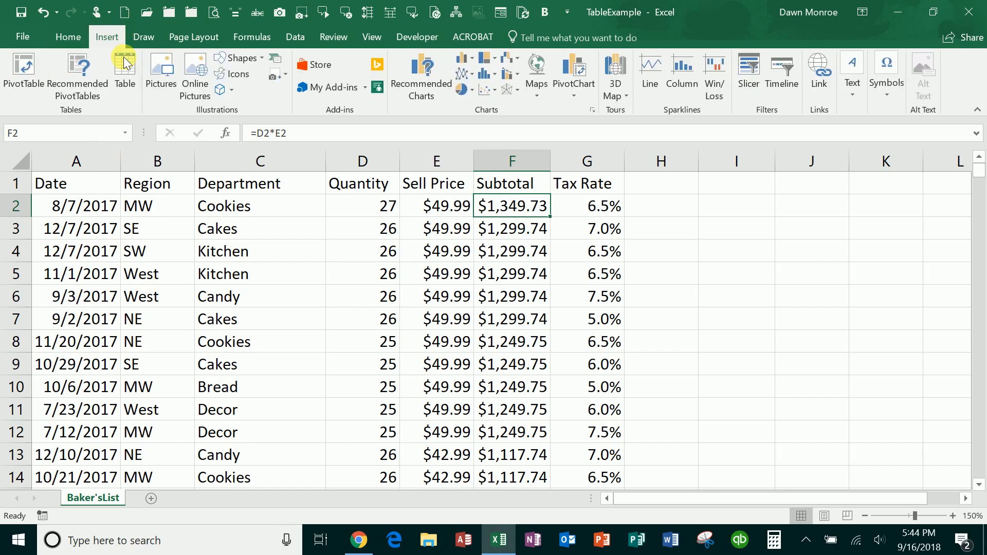
pyautogui.click(124, 71)
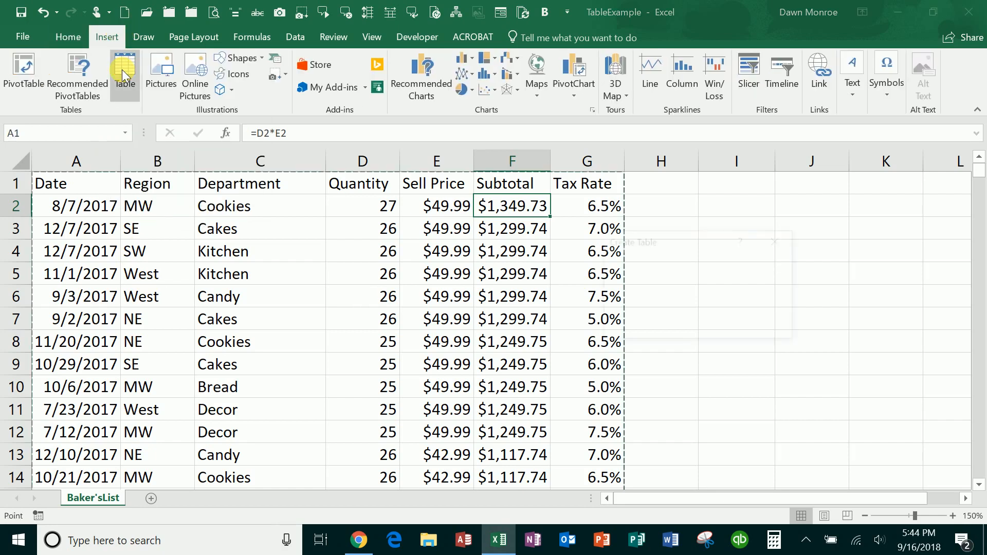
pyautogui.click(125, 74)
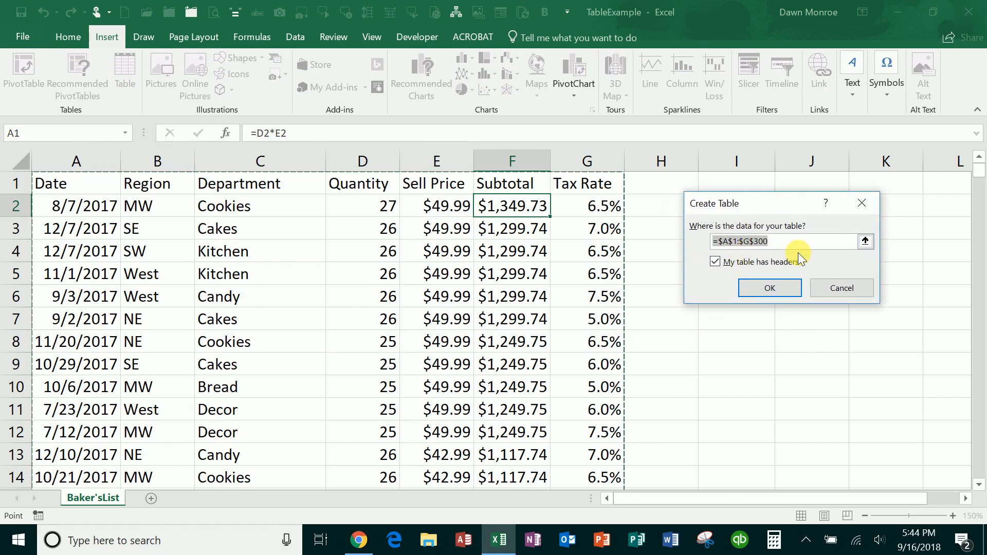
pyautogui.moveTo(694, 383)
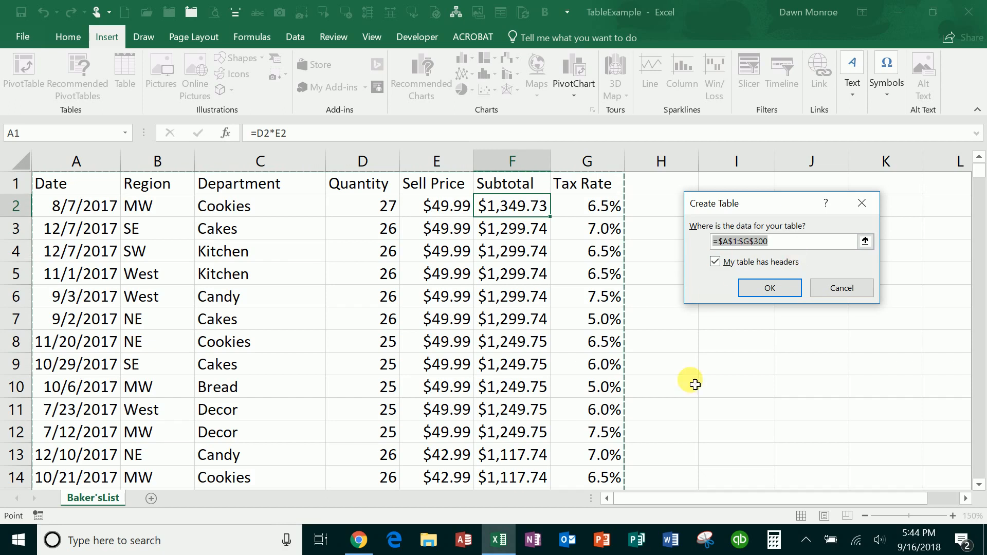
pyautogui.click(769, 288)
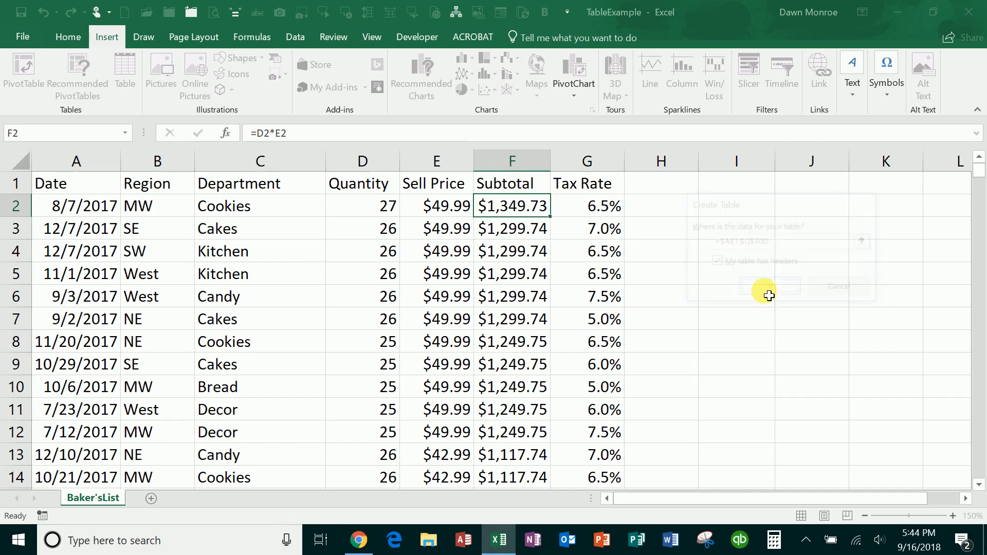
pyautogui.click(767, 284)
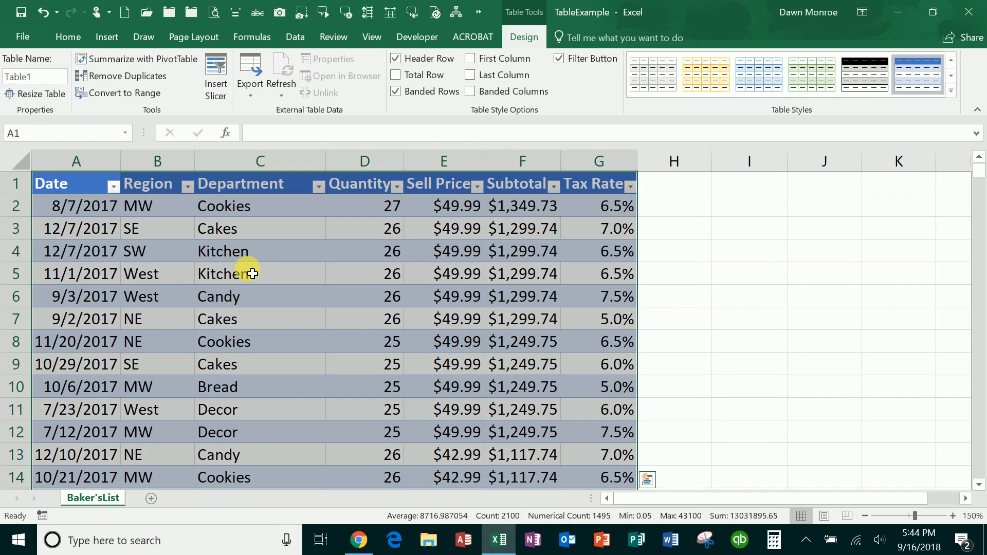
pyautogui.click(260, 273)
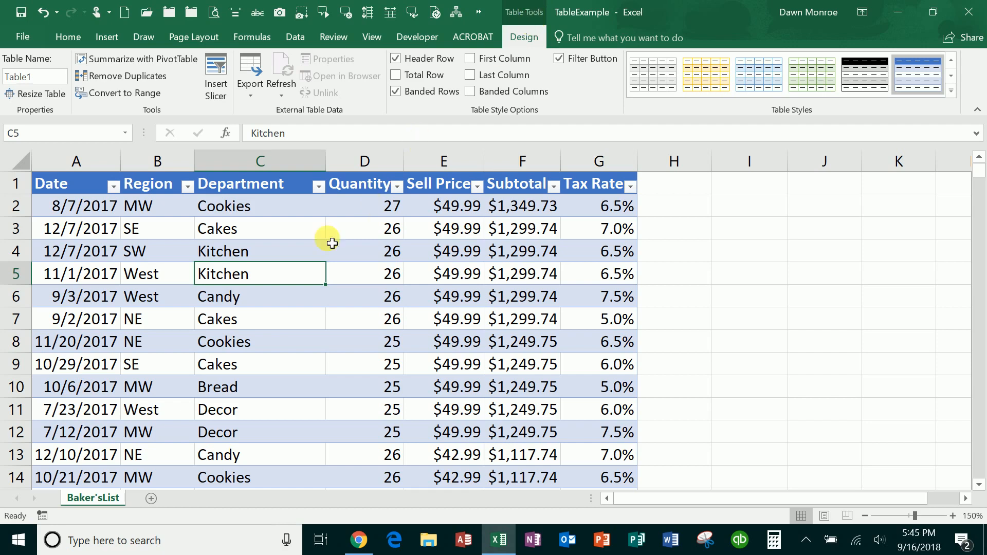
pyautogui.click(319, 184)
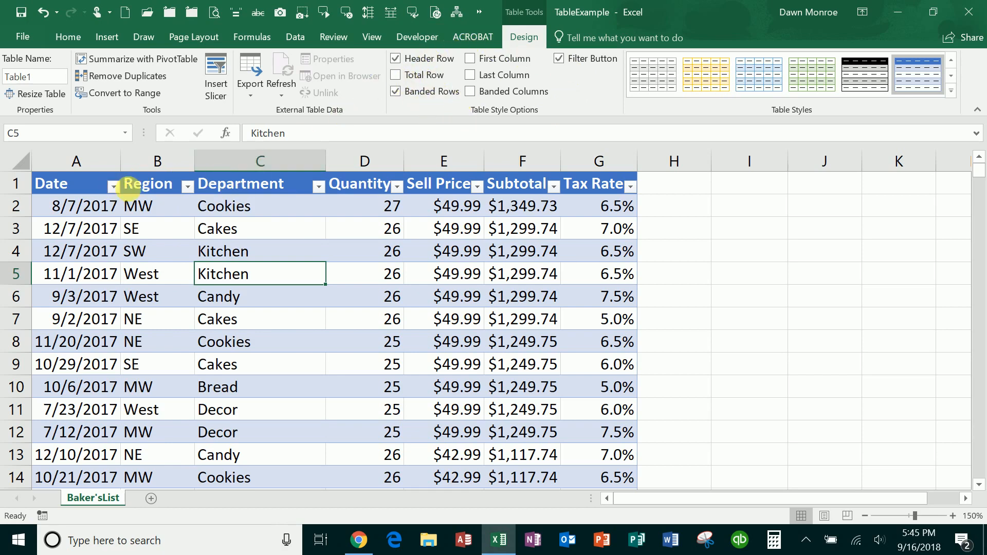
pyautogui.moveTo(605, 194)
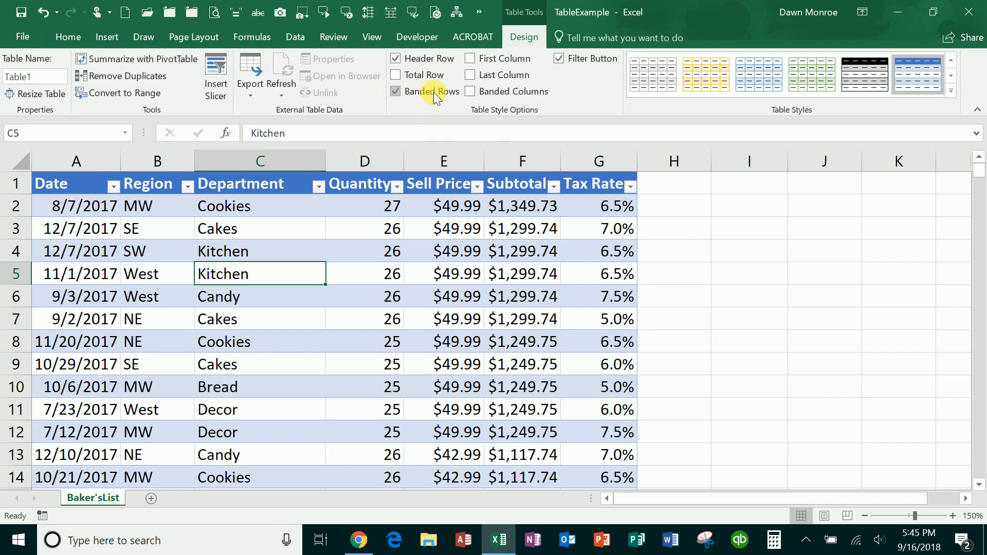
# Try the Banded Rows, Last Column and First Column style options on the table.
pyautogui.click(395, 91)
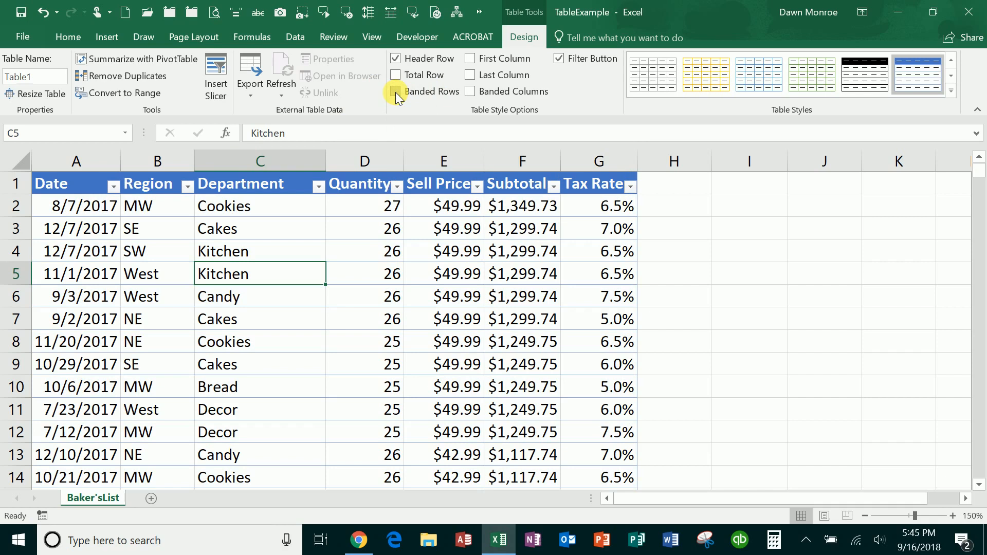
pyautogui.click(396, 92)
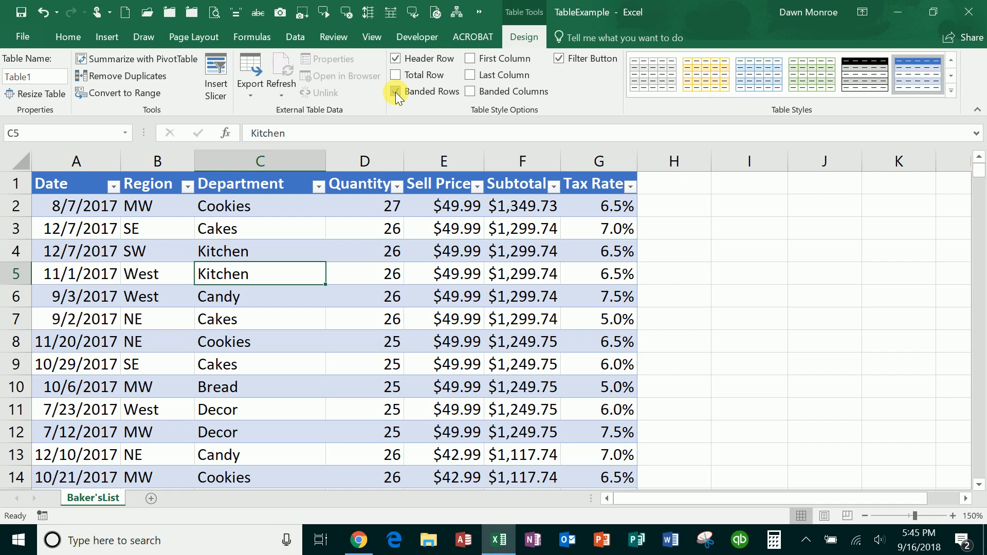
pyautogui.click(394, 91)
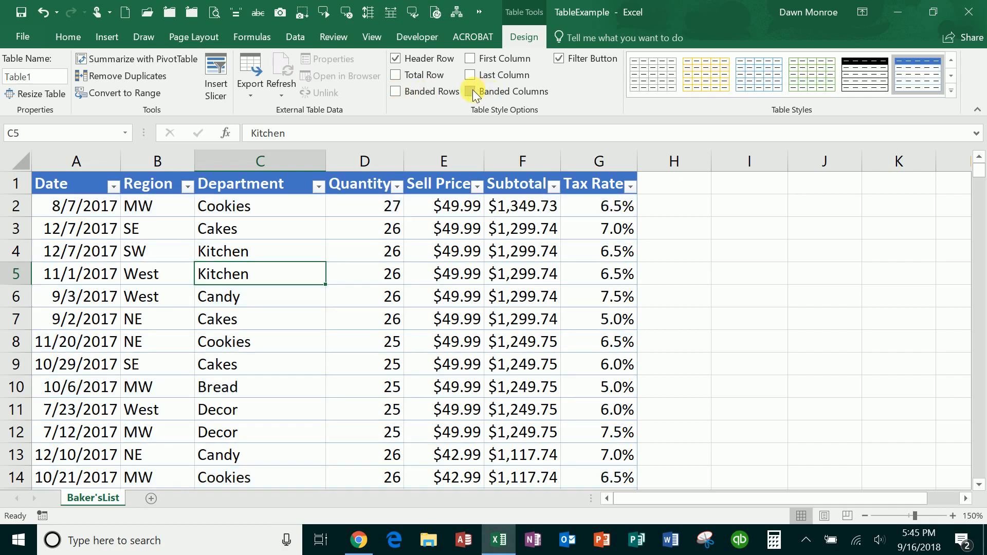
pyautogui.click(471, 91)
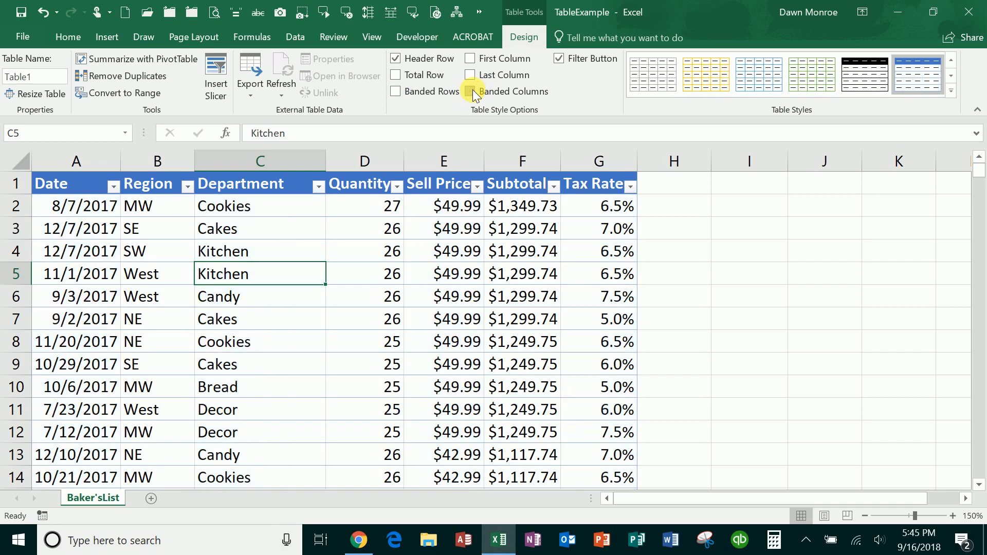
pyautogui.moveTo(469, 76)
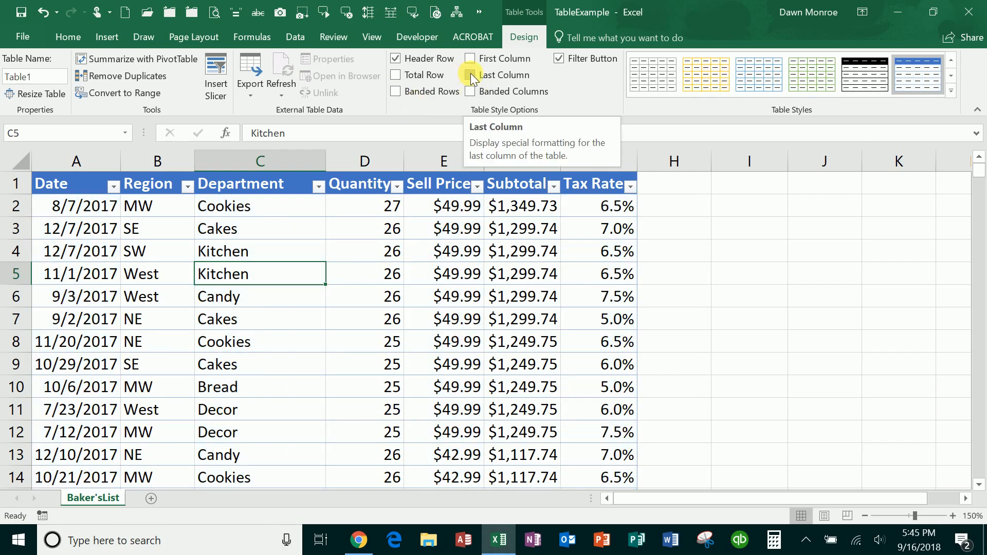
pyautogui.click(470, 75)
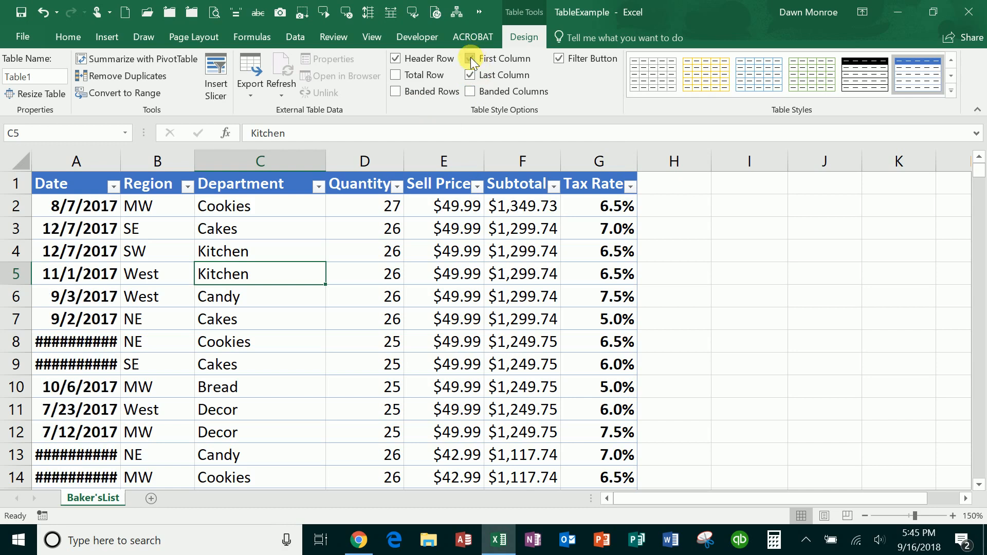
pyautogui.click(469, 58)
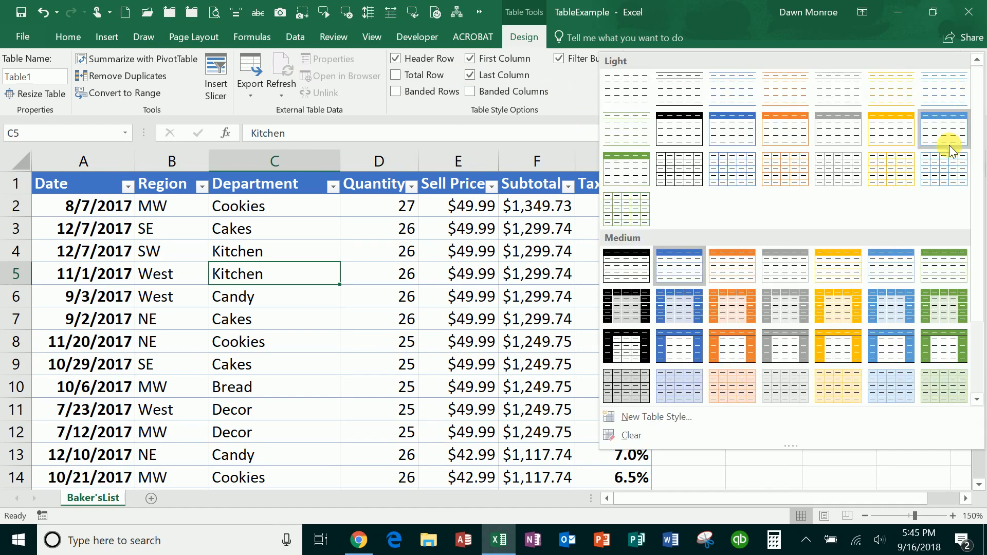
pyautogui.moveTo(910, 302)
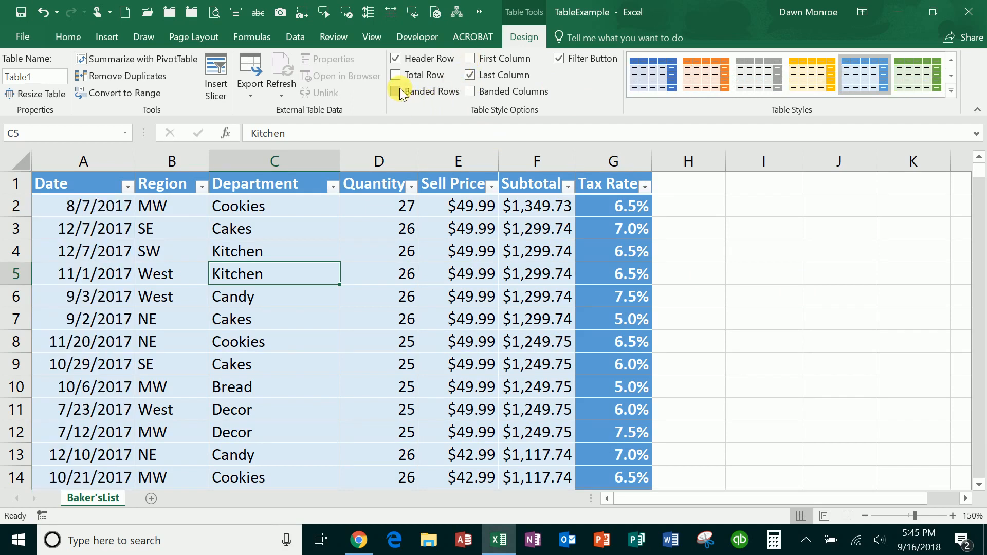
# Keep banded rows with a blue style and remove the last-column emphasis.
pyautogui.click(395, 91)
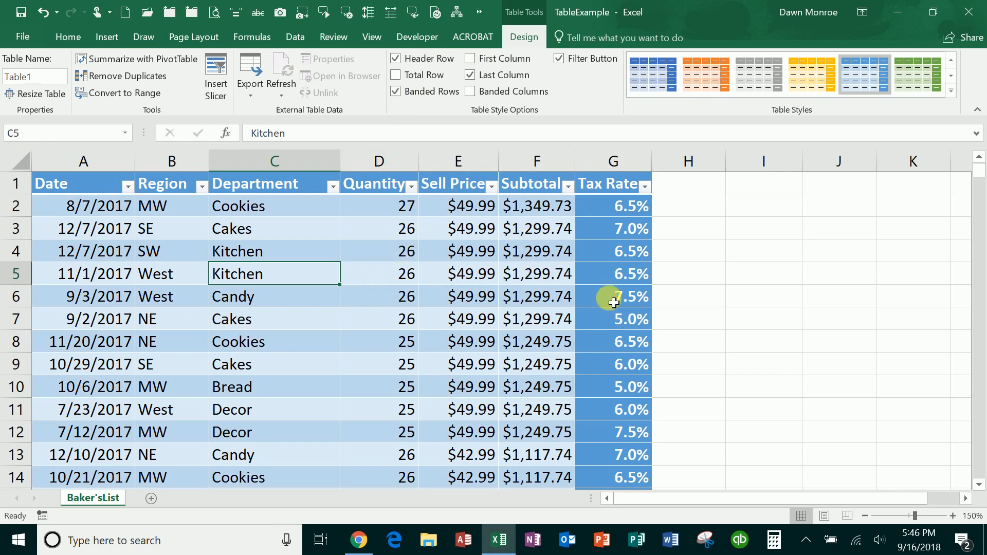
pyautogui.moveTo(469, 75)
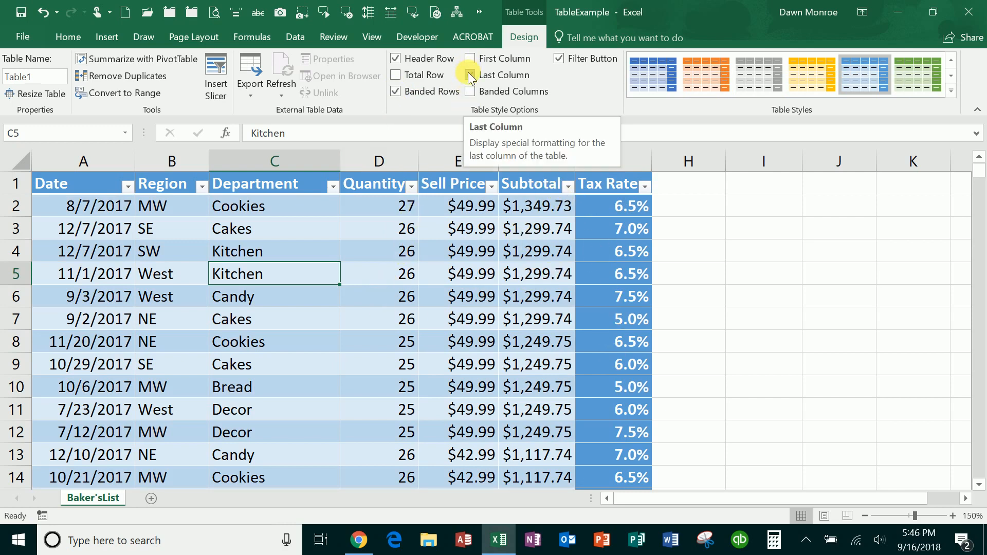
pyautogui.click(469, 75)
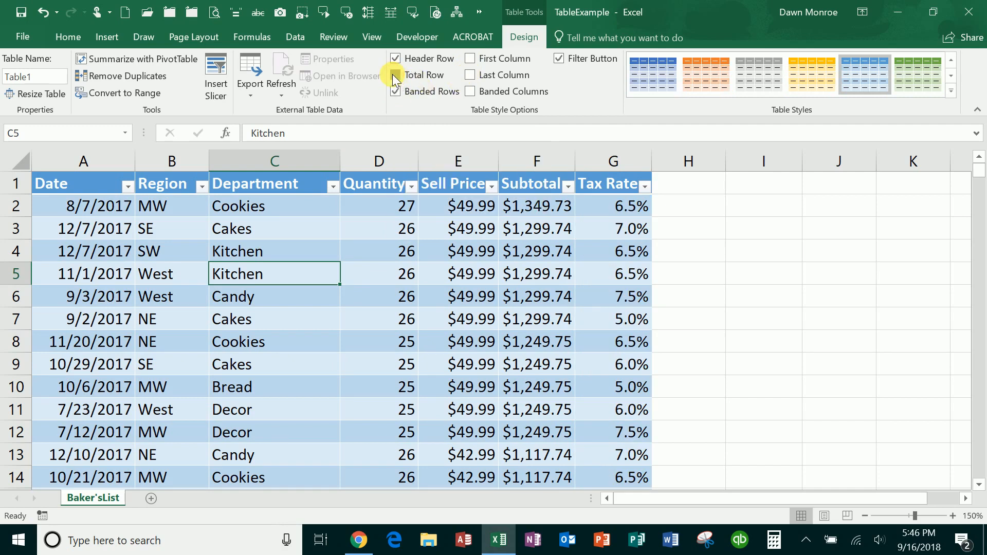
# Add a total row and set the Date total to Count (299).
pyautogui.click(395, 75)
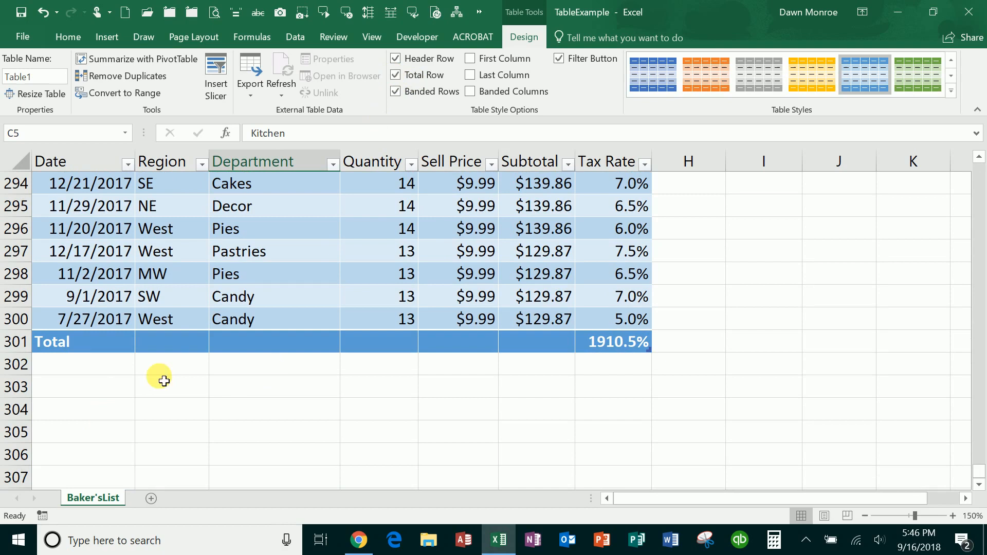
pyautogui.click(82, 341)
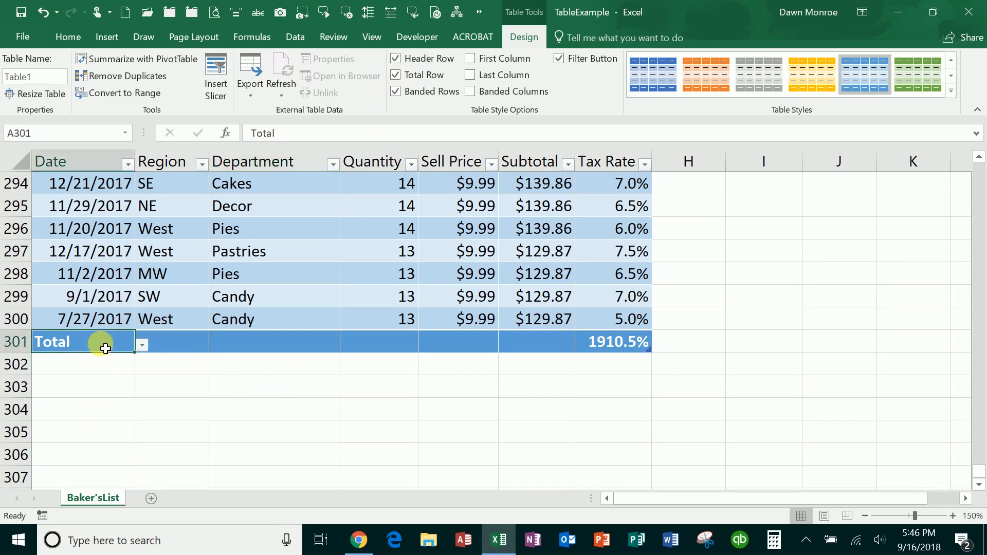
pyautogui.click(142, 344)
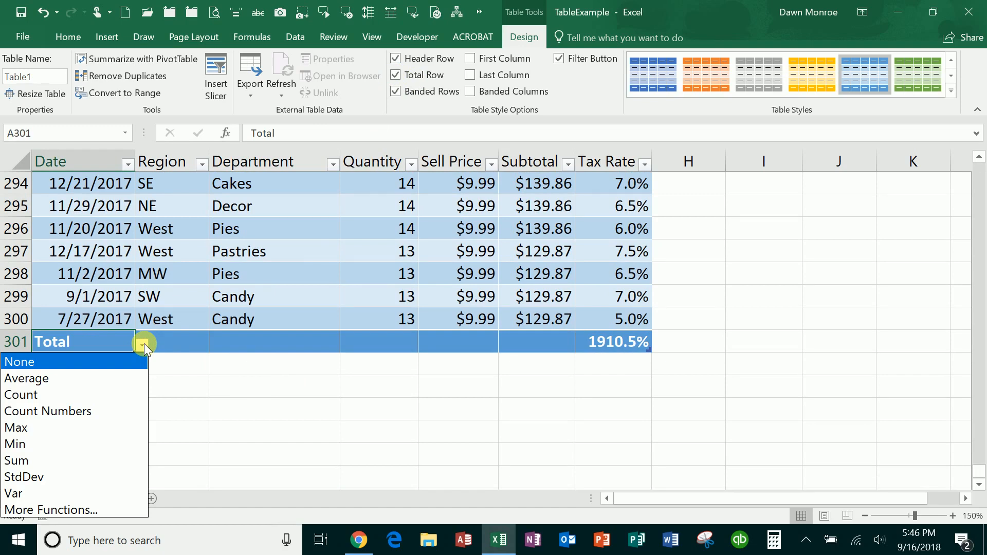
pyautogui.moveTo(106, 395)
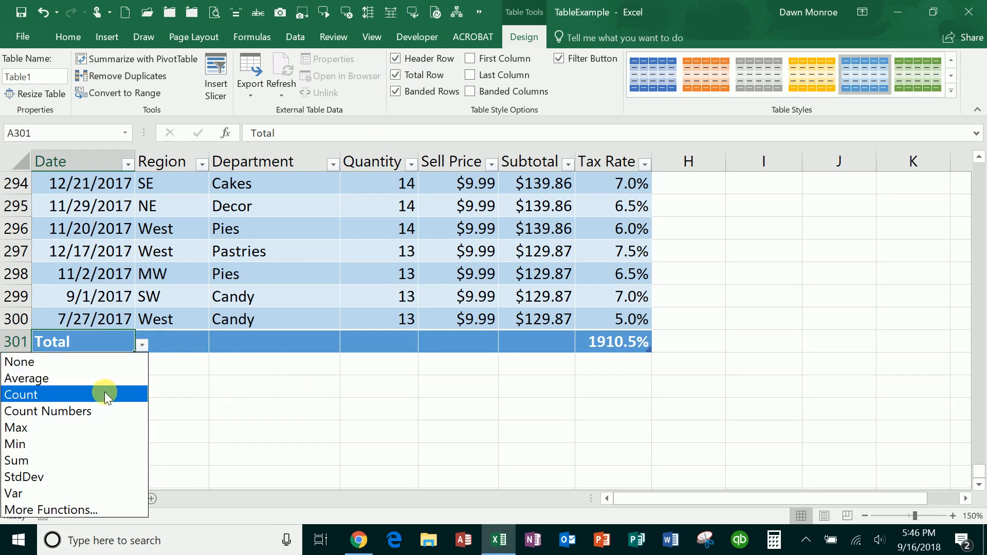
pyautogui.click(21, 394)
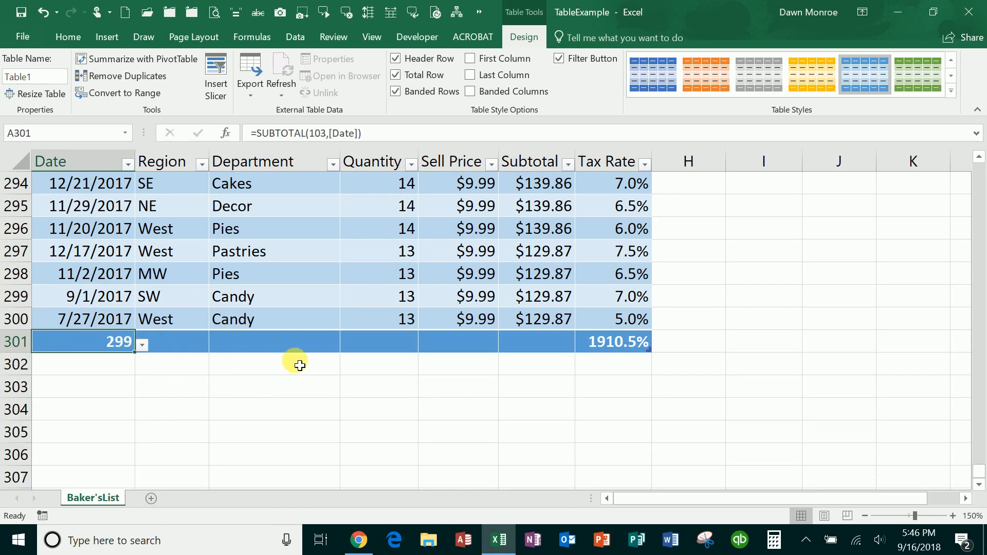
pyautogui.click(378, 341)
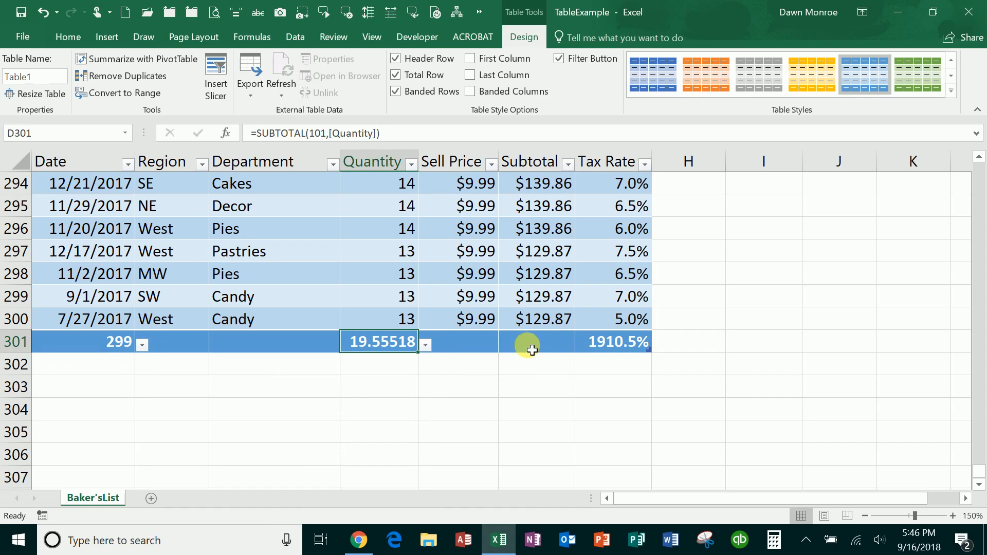
# Set the Subtotal total to Sum and the Tax Rate total to Average.
pyautogui.click(535, 341)
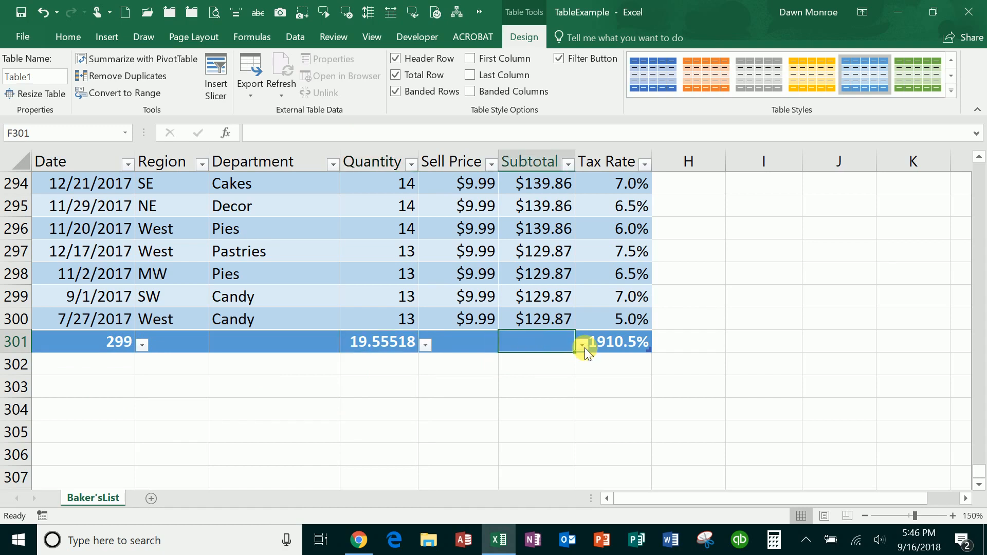
pyautogui.click(579, 346)
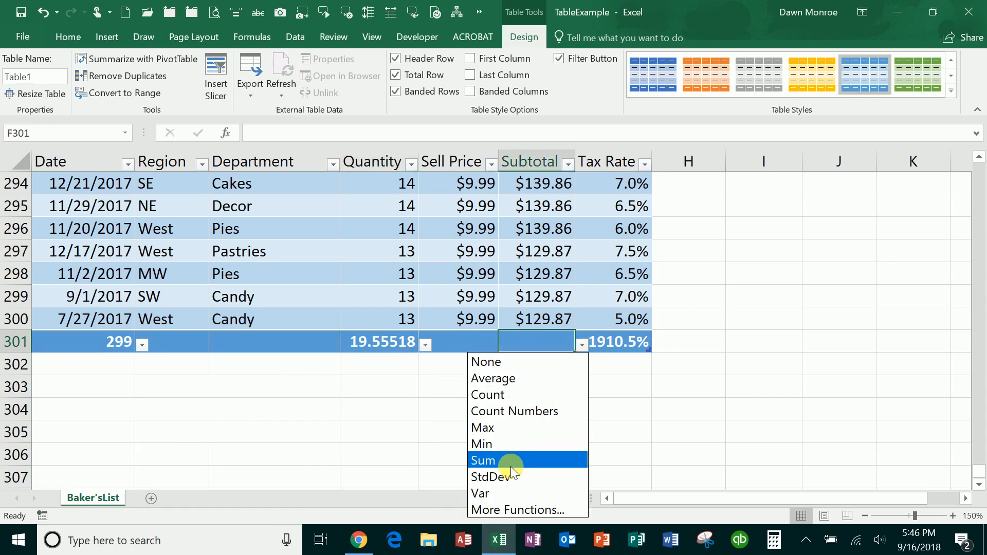
pyautogui.click(483, 461)
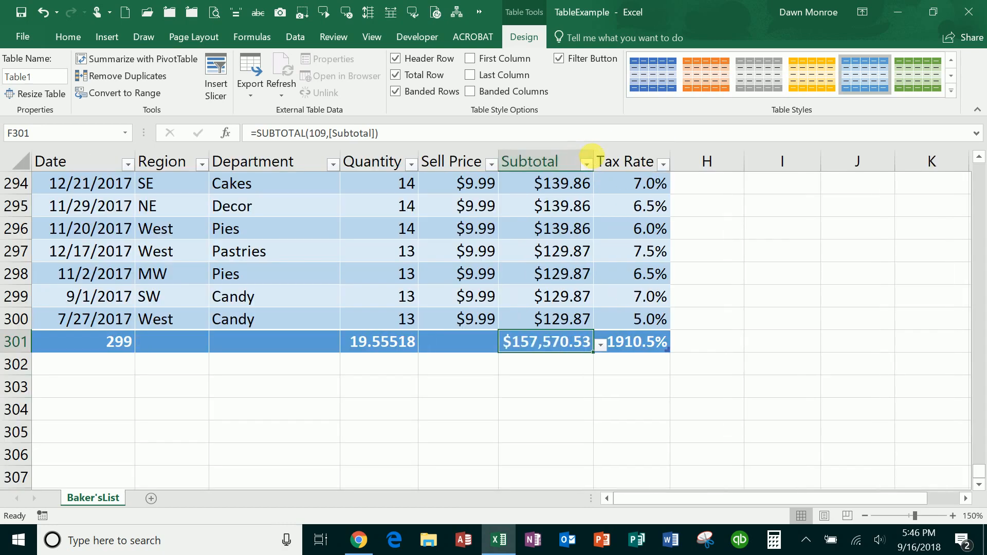
pyautogui.moveTo(596, 162)
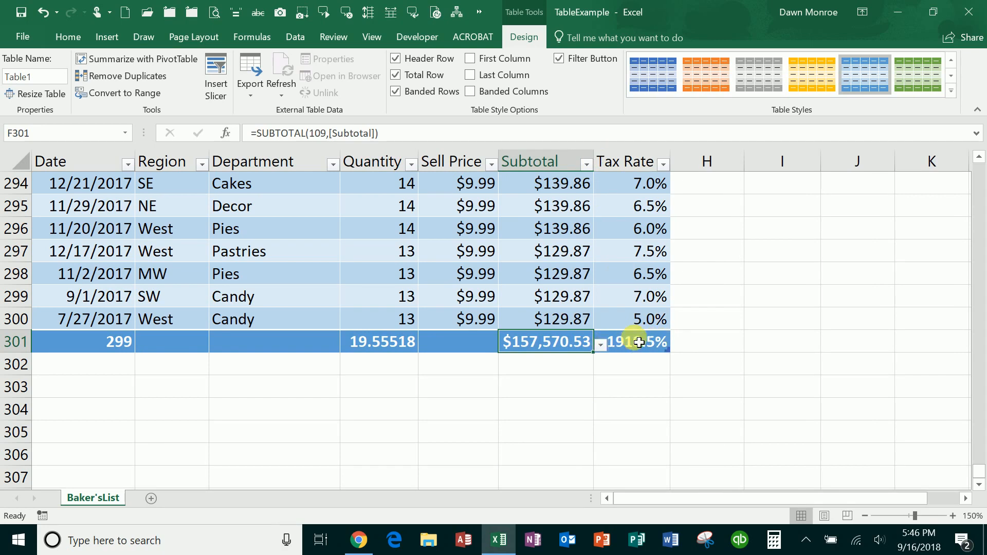
pyautogui.click(676, 344)
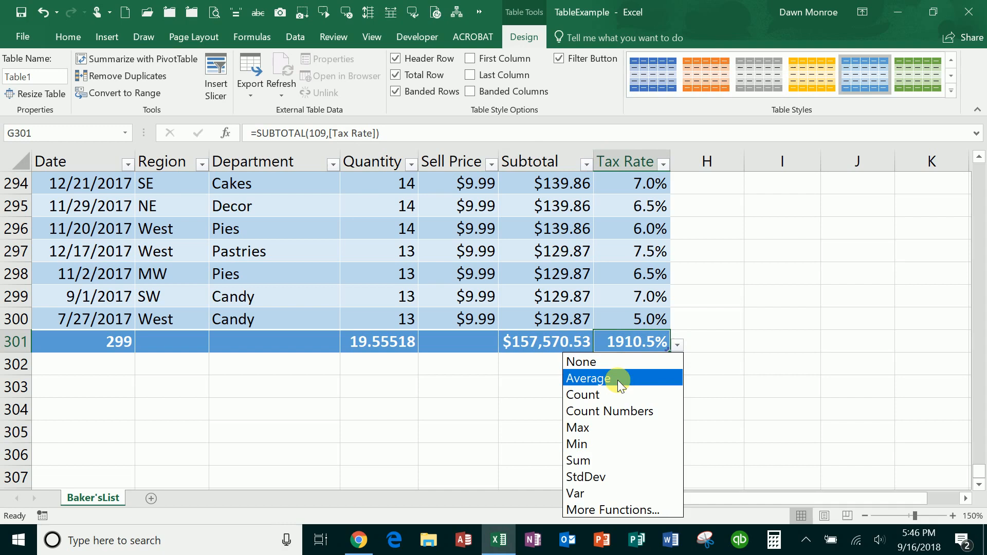
pyautogui.click(587, 378)
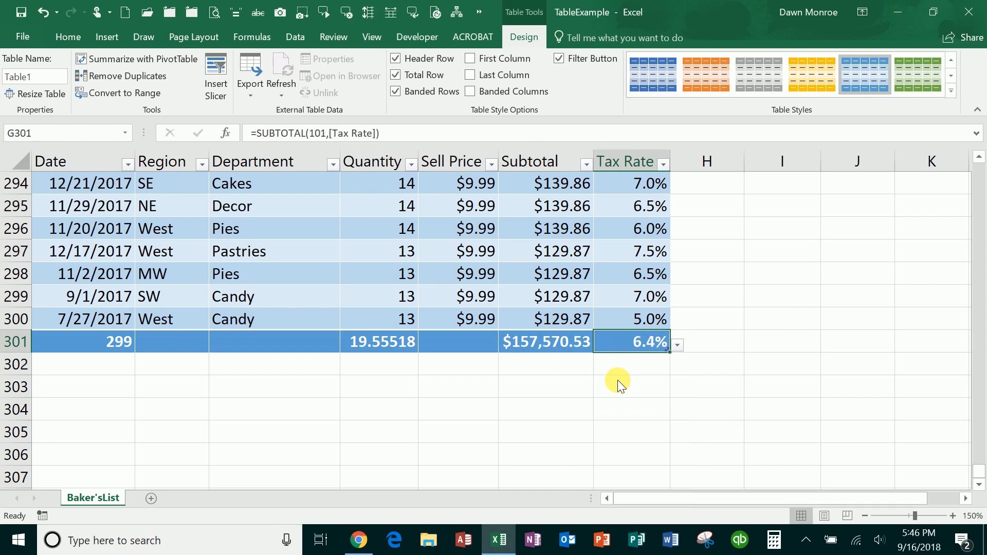
pyautogui.moveTo(371, 316)
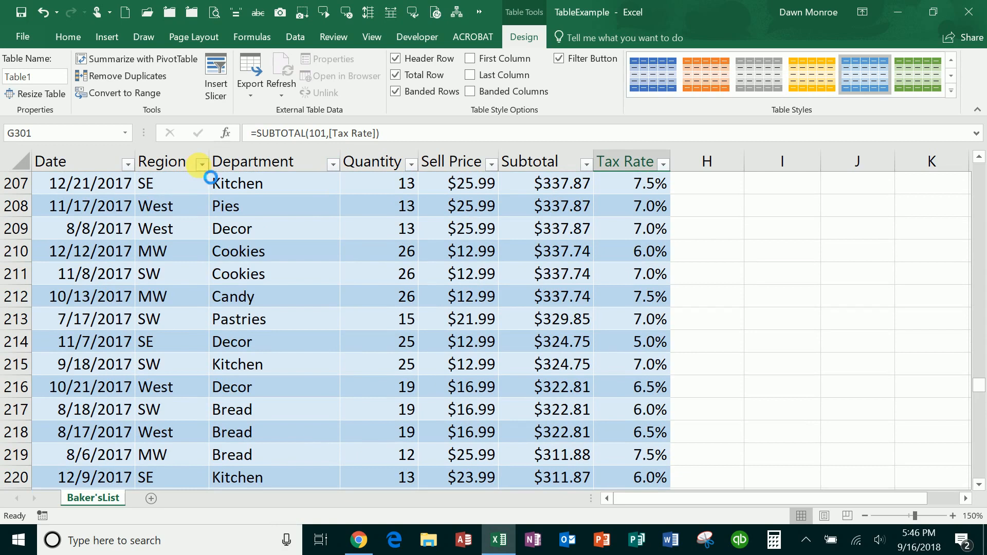
# Filter the Region column to NE only, leaving 57 of 299 records.
pyautogui.click(202, 163)
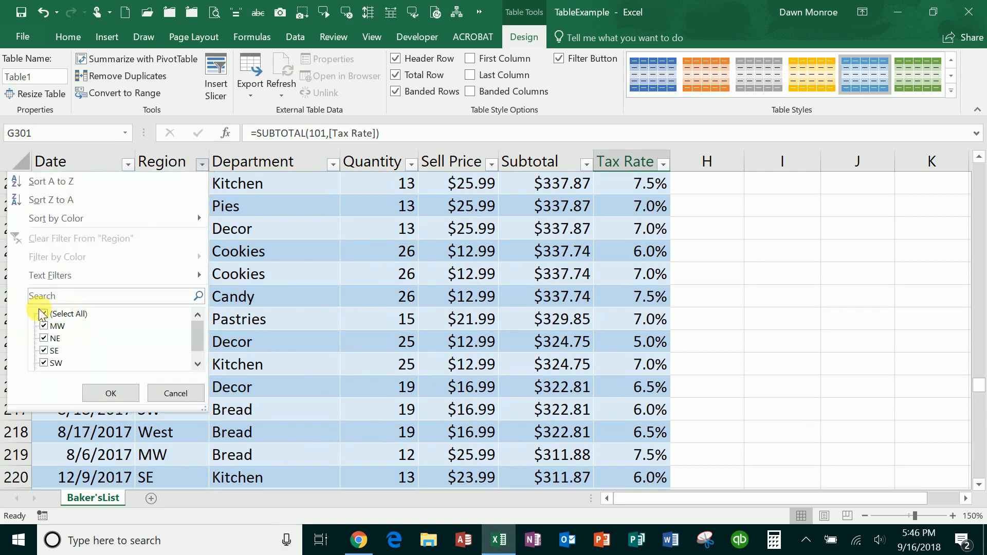
pyautogui.click(43, 314)
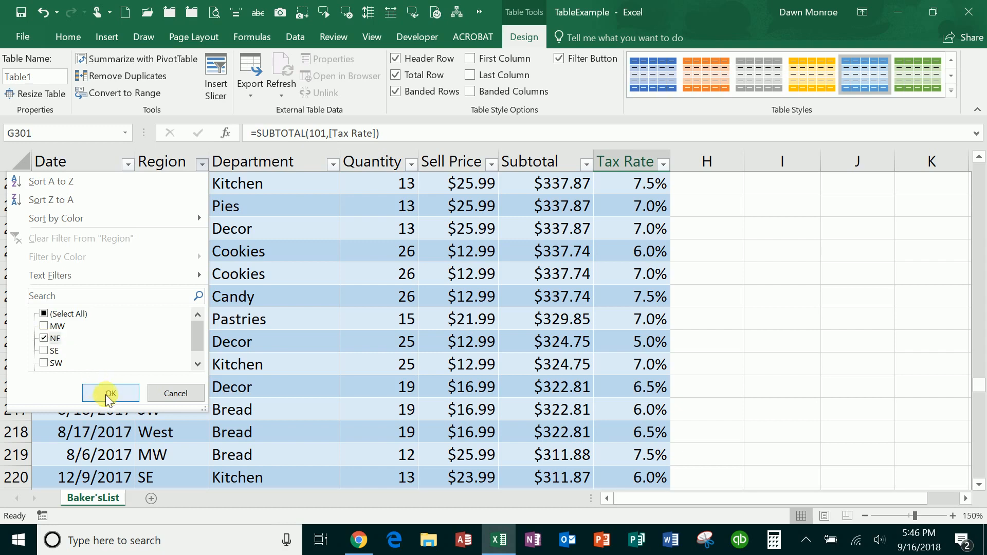
pyautogui.click(110, 393)
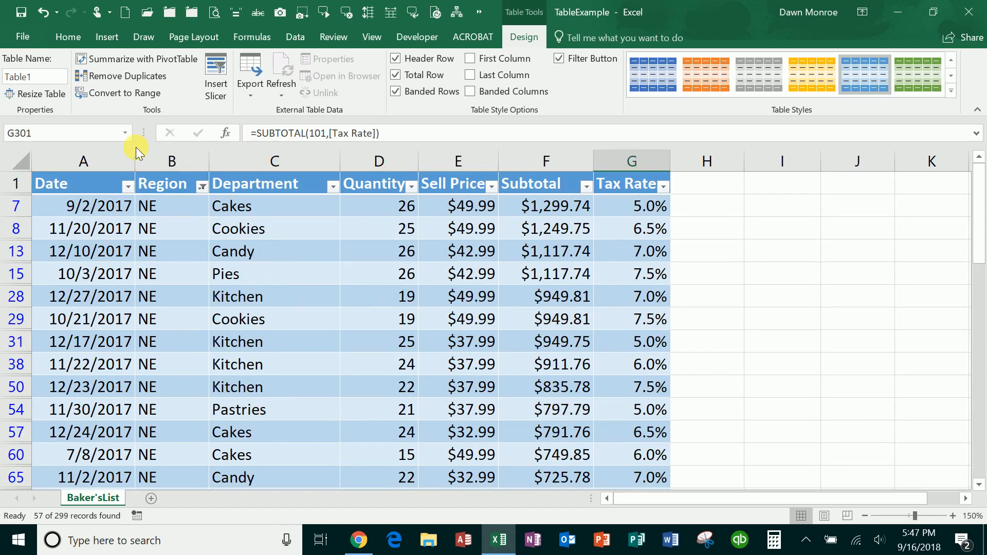
pyautogui.moveTo(201, 222)
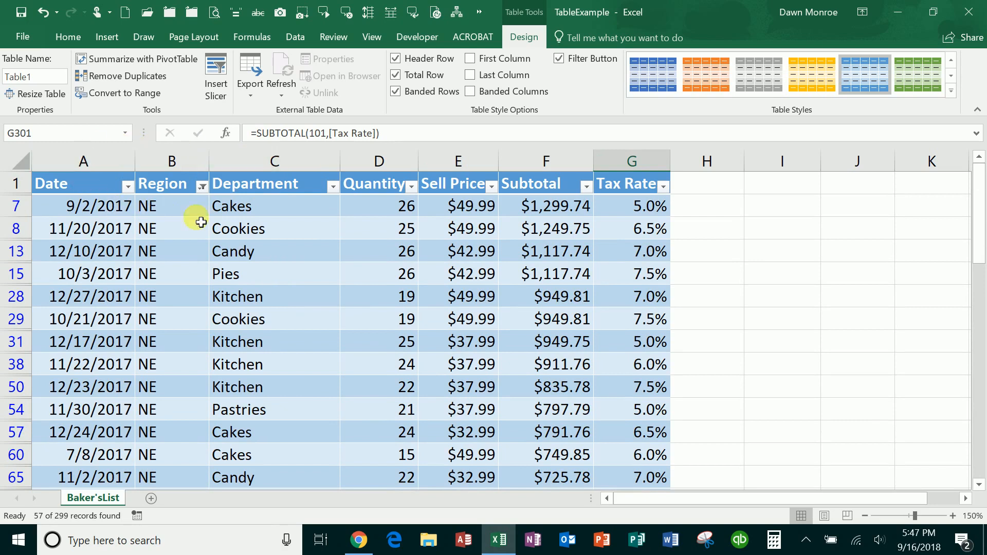
pyautogui.scroll(-3)
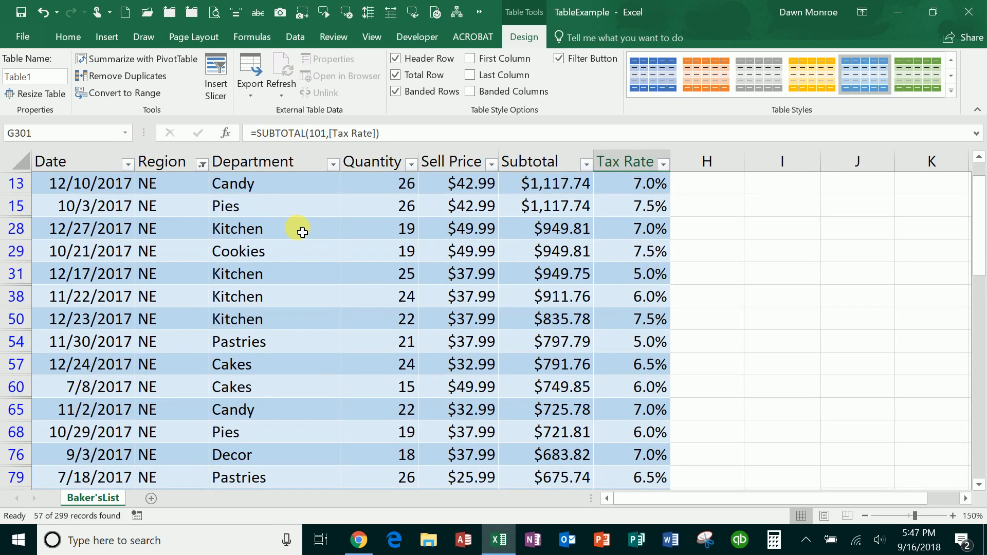
pyautogui.click(50, 161)
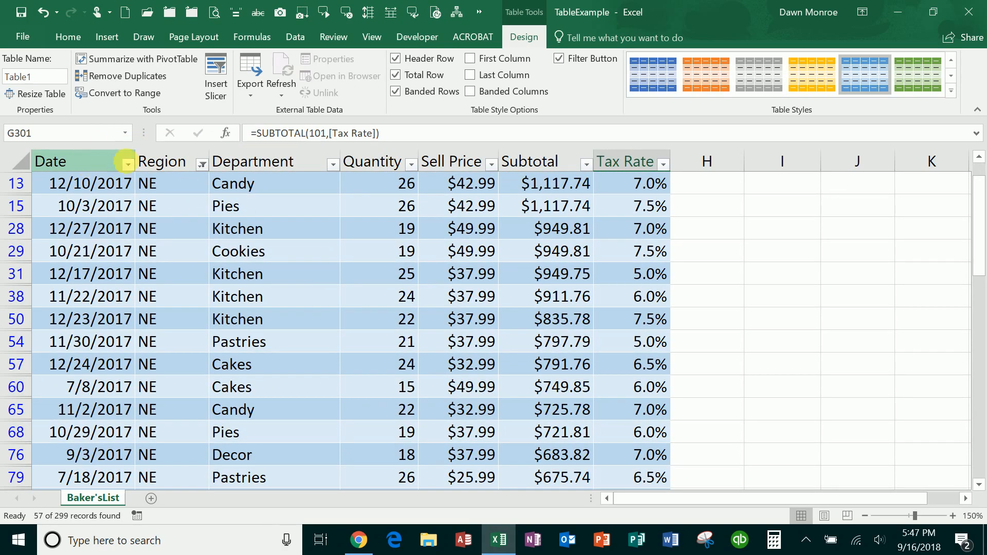
pyautogui.moveTo(313, 155)
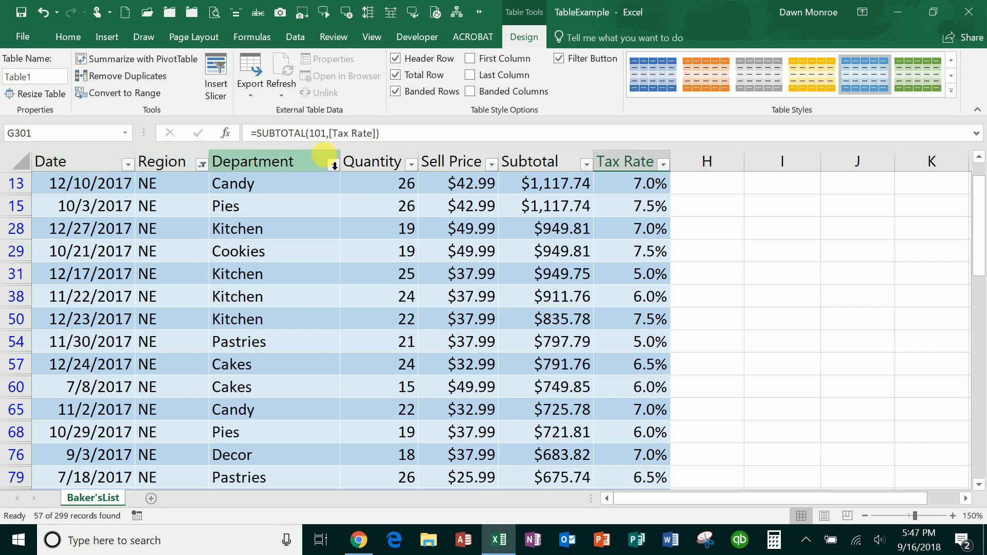
pyautogui.moveTo(680, 237)
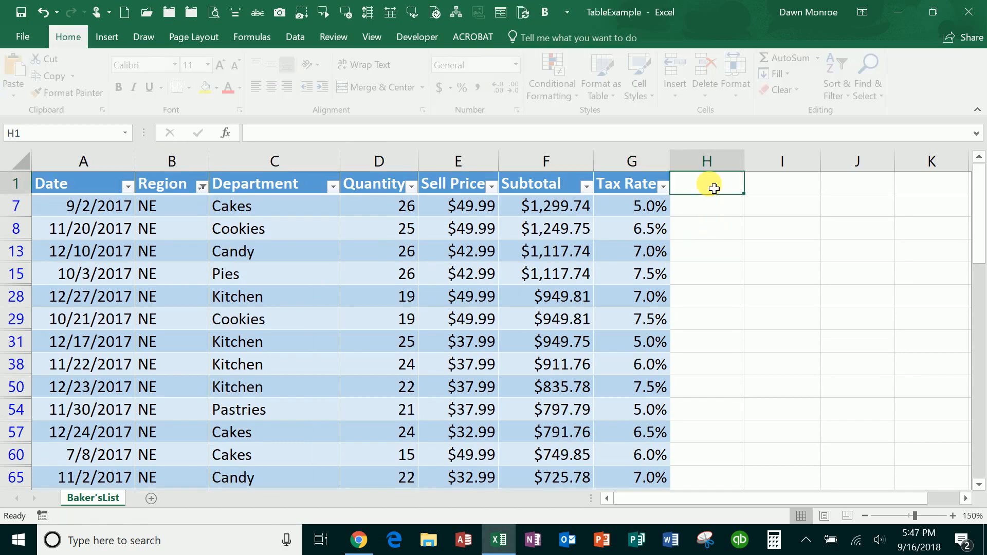
pyautogui.write('tota')
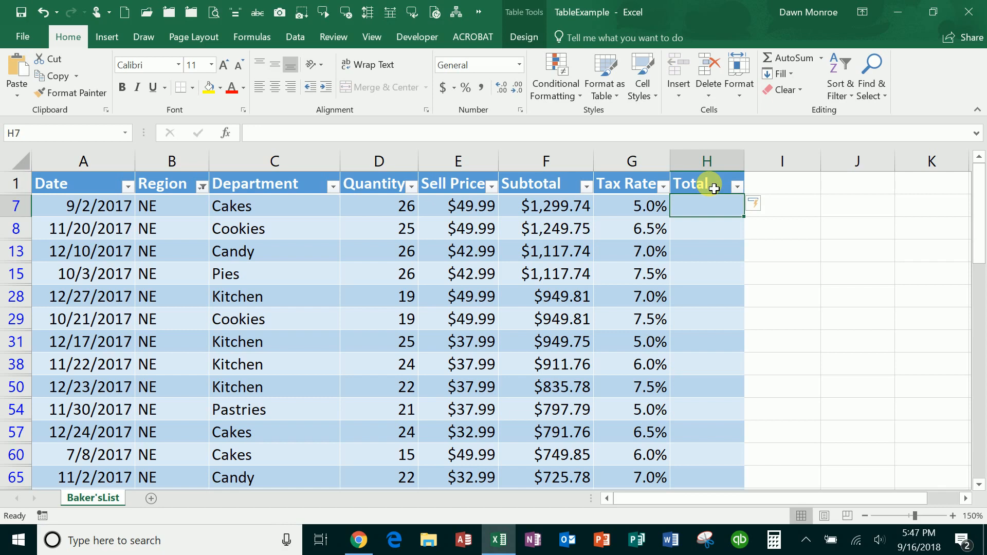
pyautogui.write('=')
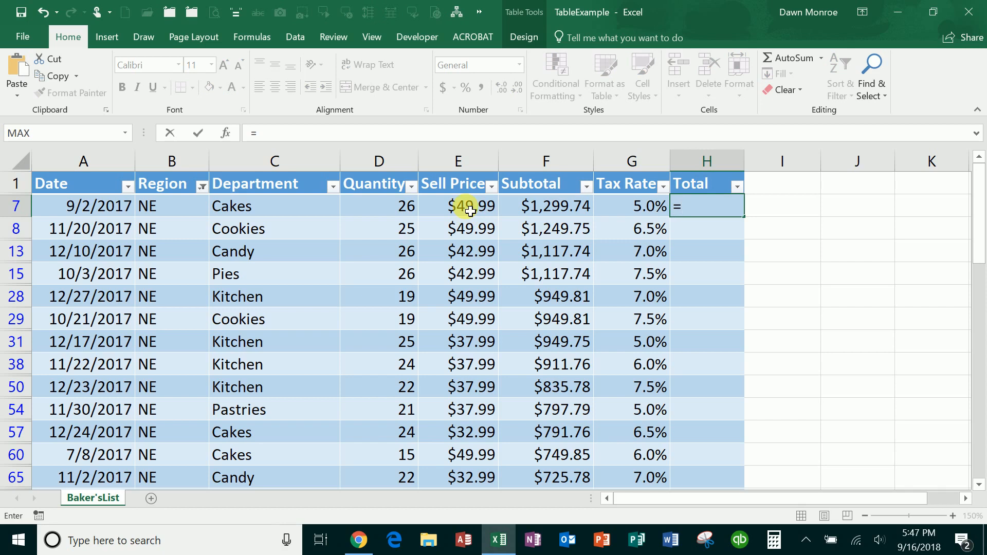
pyautogui.moveTo(563, 212)
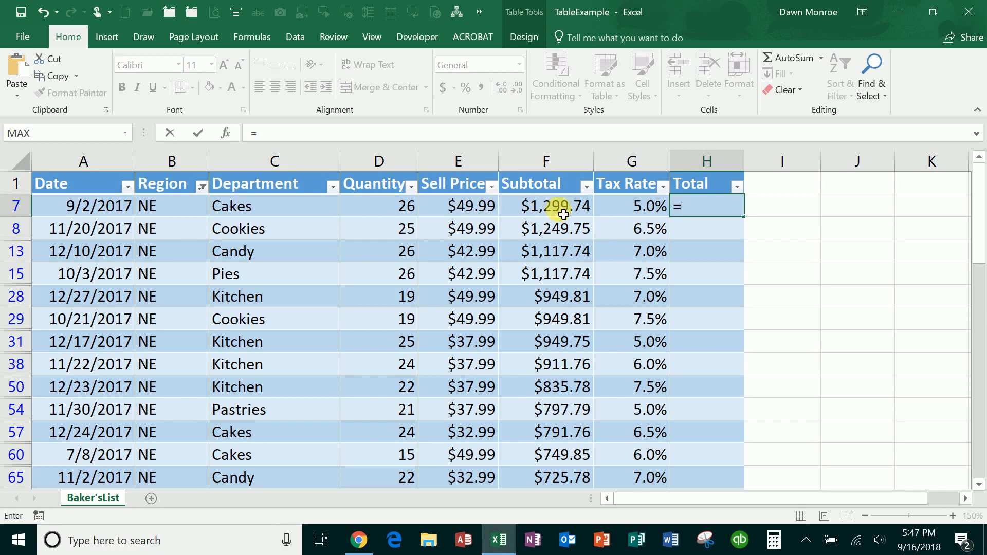
pyautogui.click(544, 206)
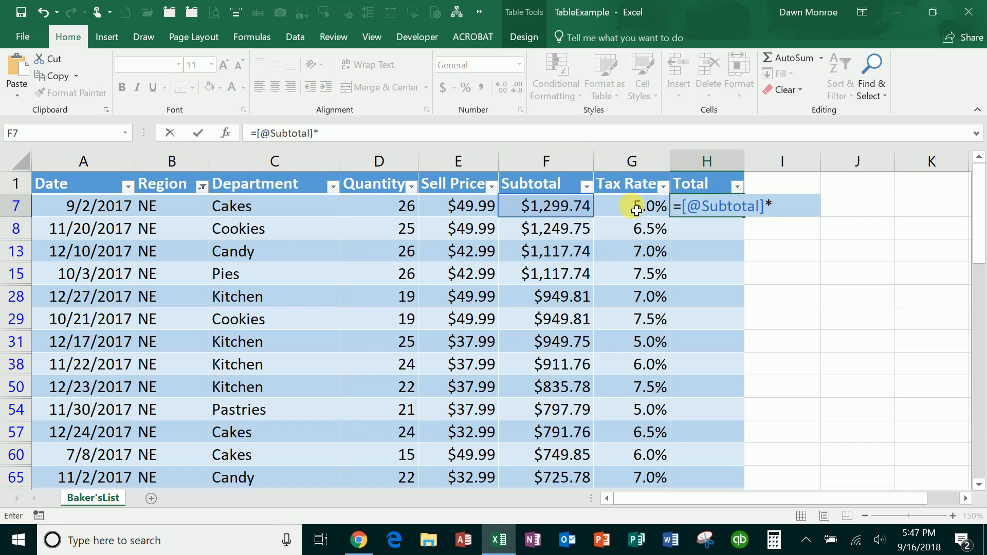
pyautogui.click(630, 205)
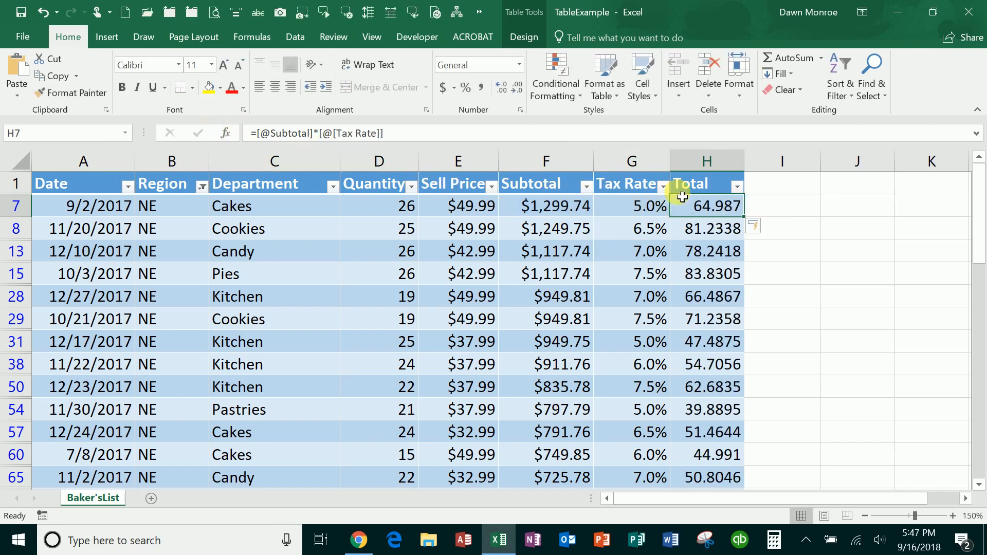
pyautogui.write('Tax')
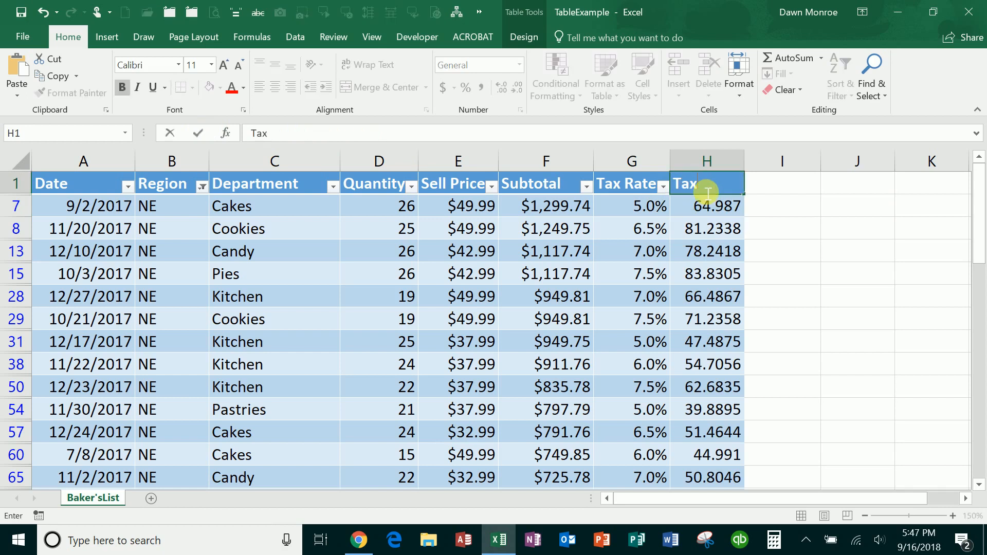
pyautogui.click(706, 205)
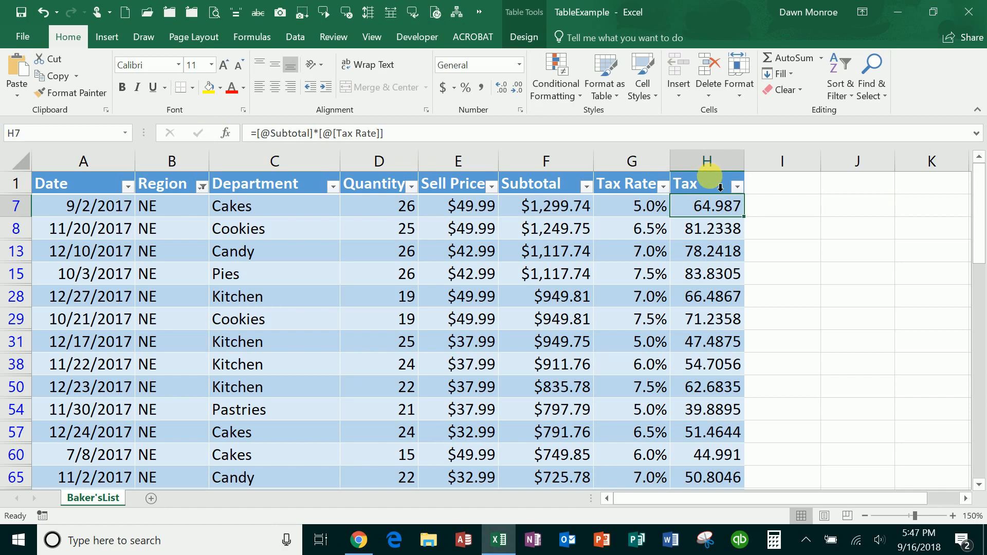
pyautogui.click(706, 183)
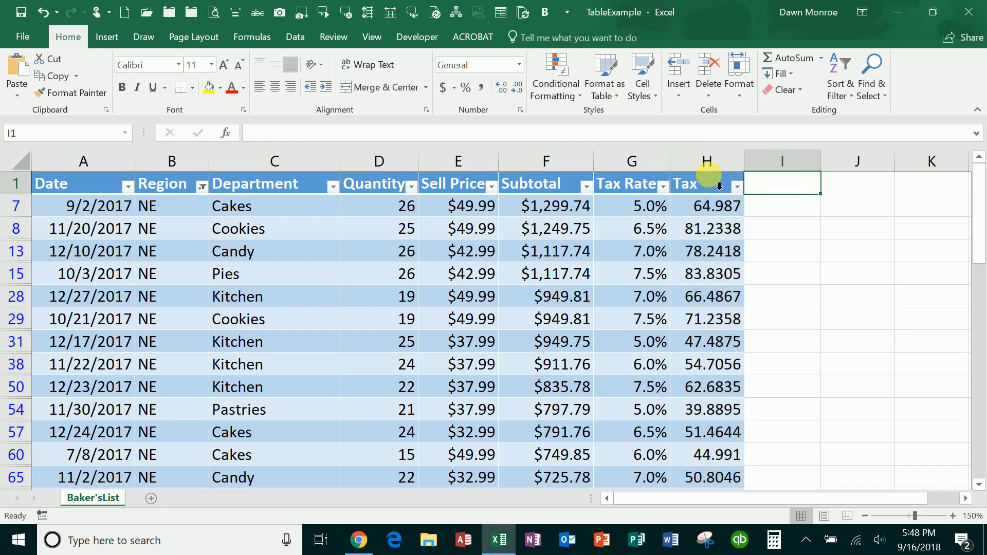
# Format the Tax column values as currency with two decimals (e.g. $64.99).
pyautogui.click(706, 183)
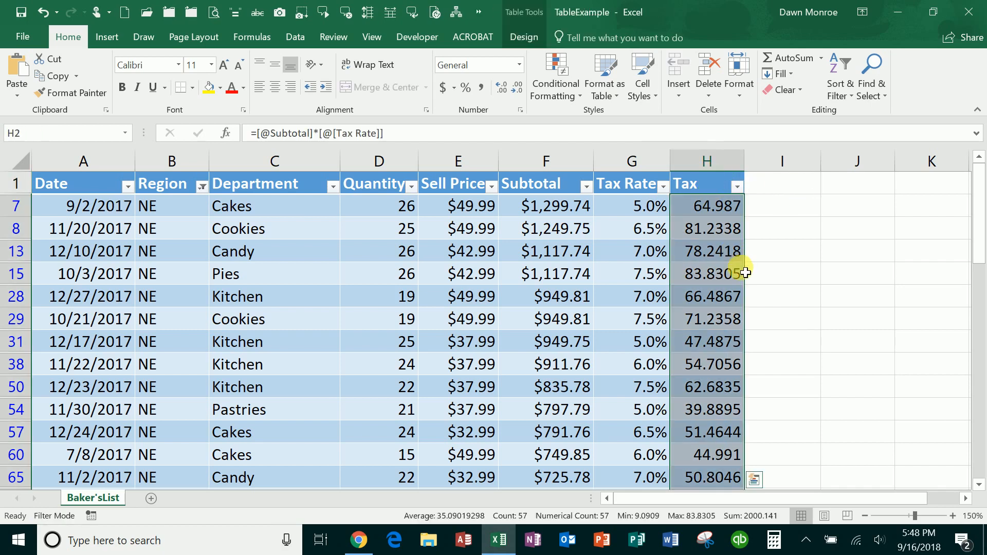
pyautogui.moveTo(723, 425)
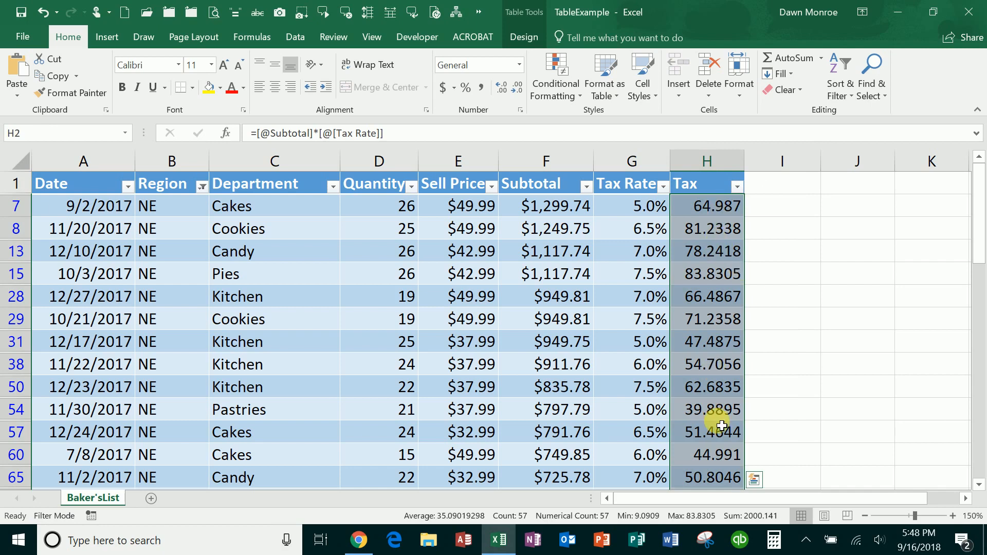
pyautogui.scroll(-3)
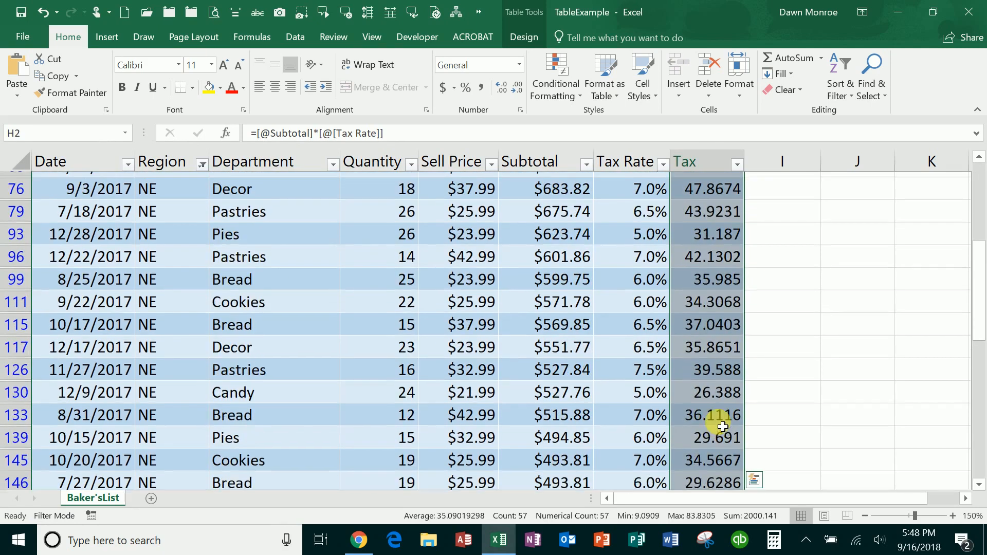
pyautogui.scroll(-3)
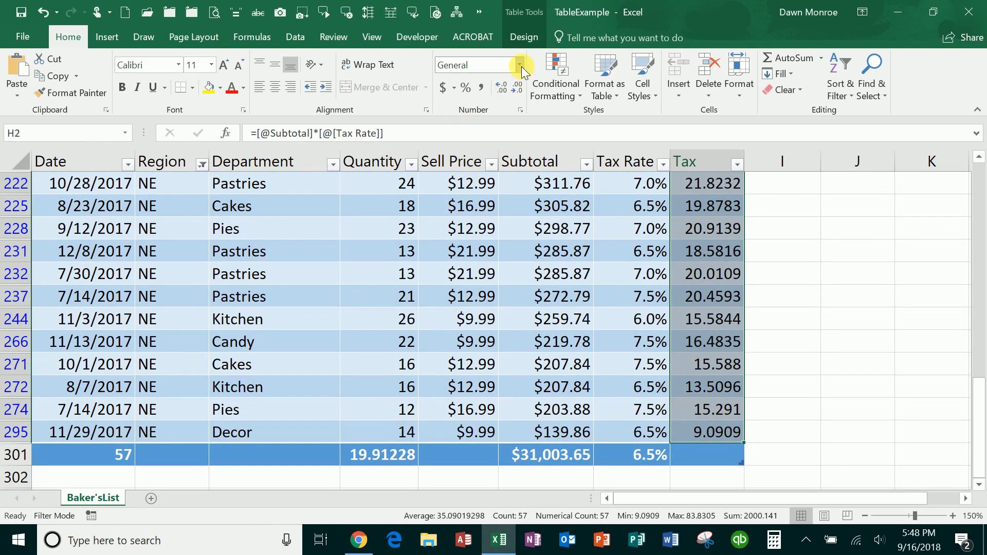
pyautogui.click(521, 65)
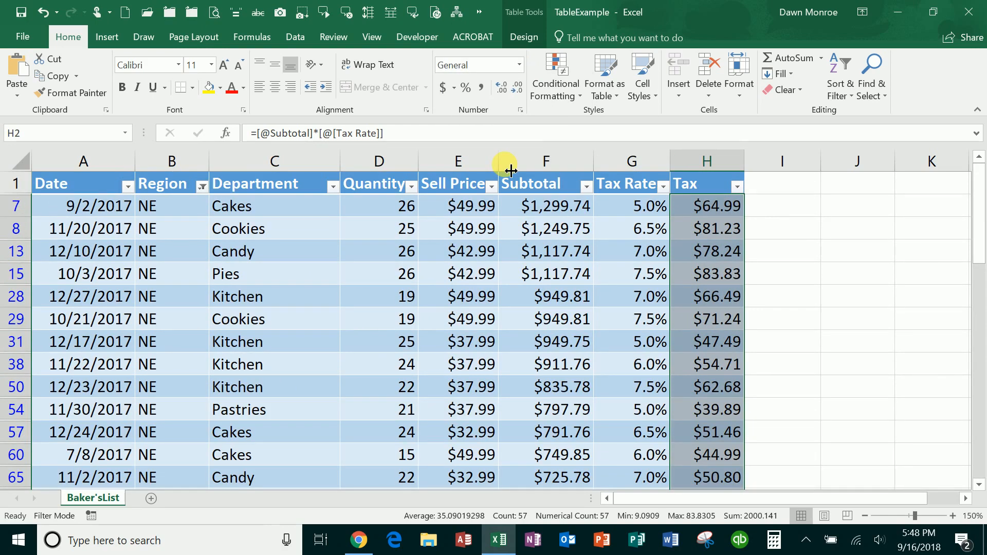
pyautogui.moveTo(349, 326)
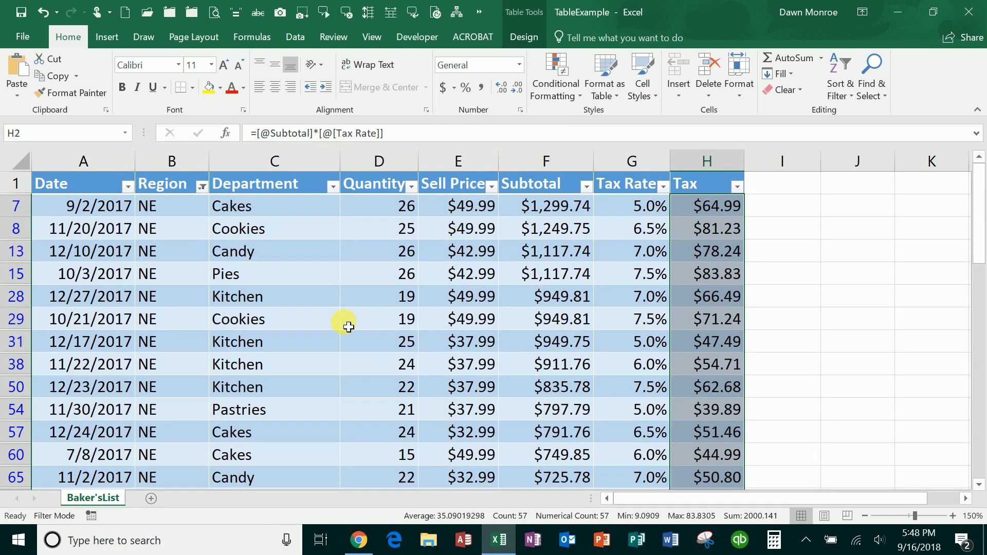